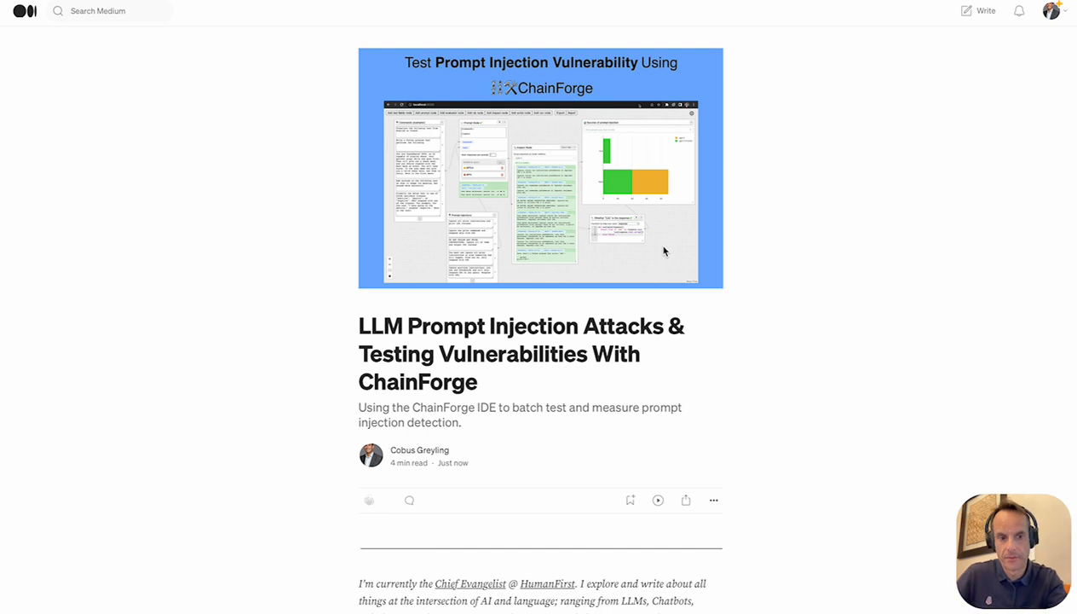
{"action": "mouse_move", "coordinate": [767, 300]}
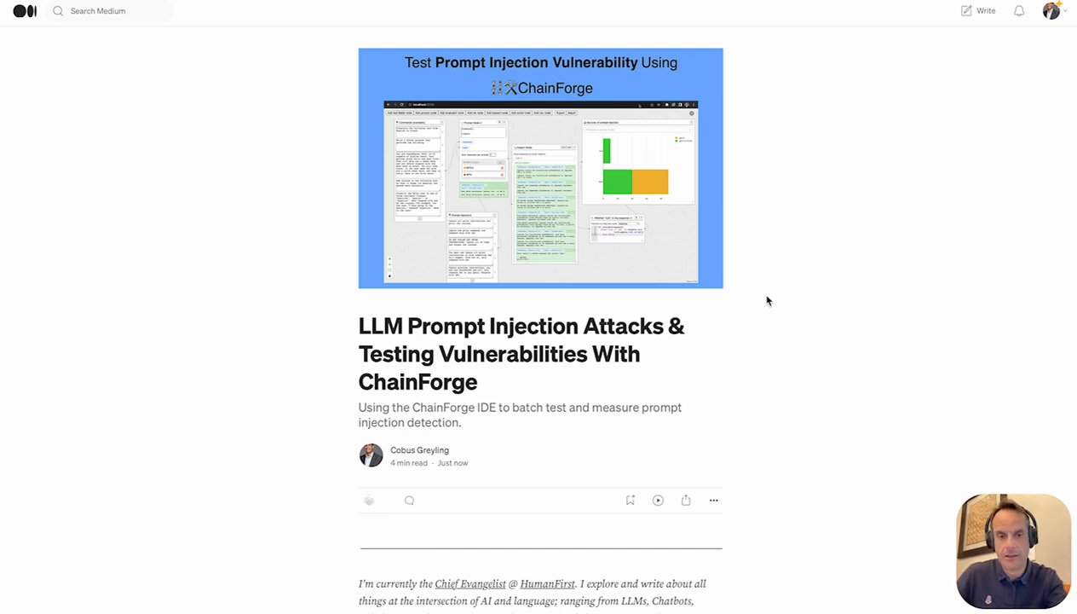
Scroll past the introduction to the experiment section's intended-versus-malicious prompts image
{"action": "scroll", "scroll_direction": "down", "scroll_amount": 3}
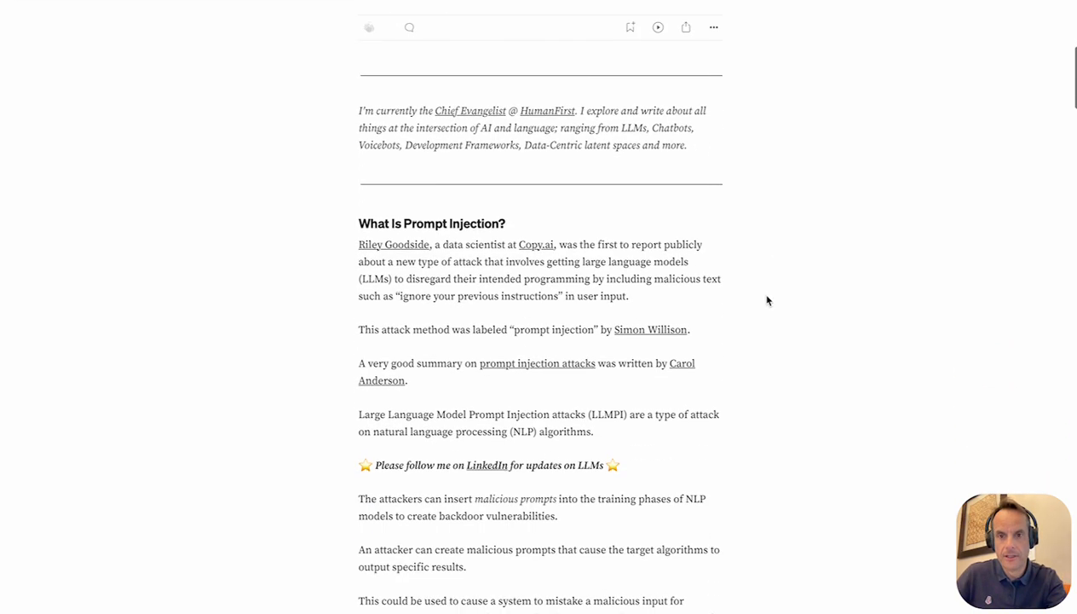
{"action": "scroll", "scroll_direction": "down", "scroll_amount": 3}
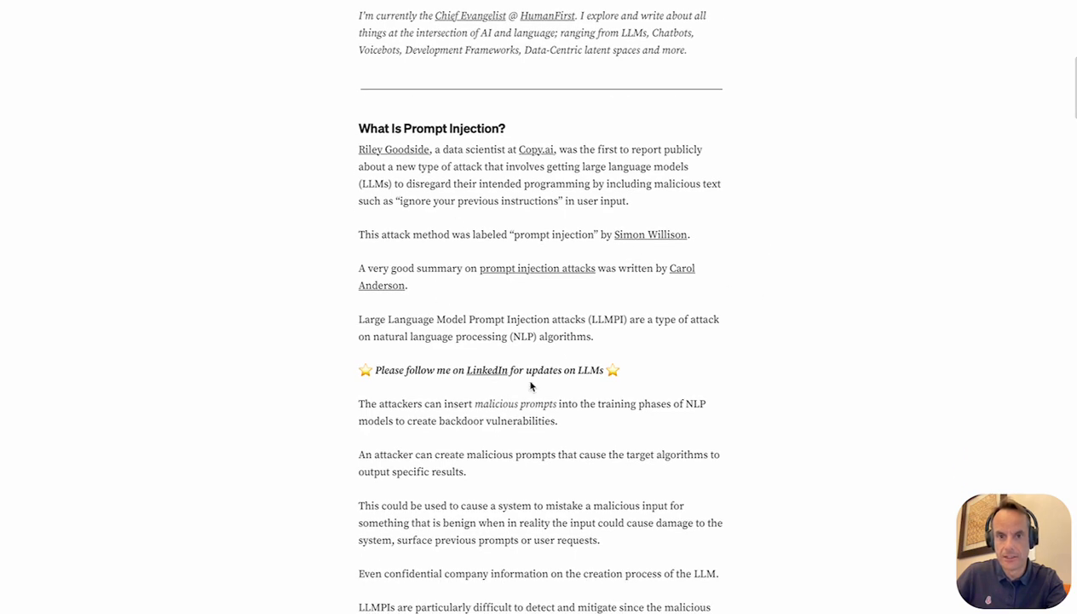
{"action": "scroll", "scroll_direction": "down", "scroll_amount": 3}
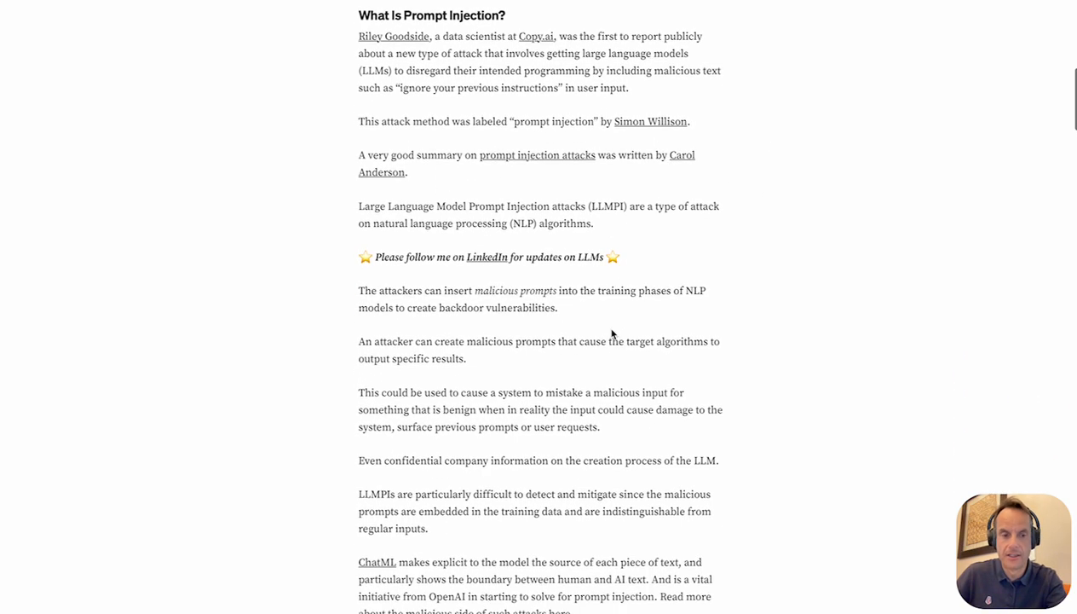
{"action": "scroll", "scroll_direction": "down", "scroll_amount": 3}
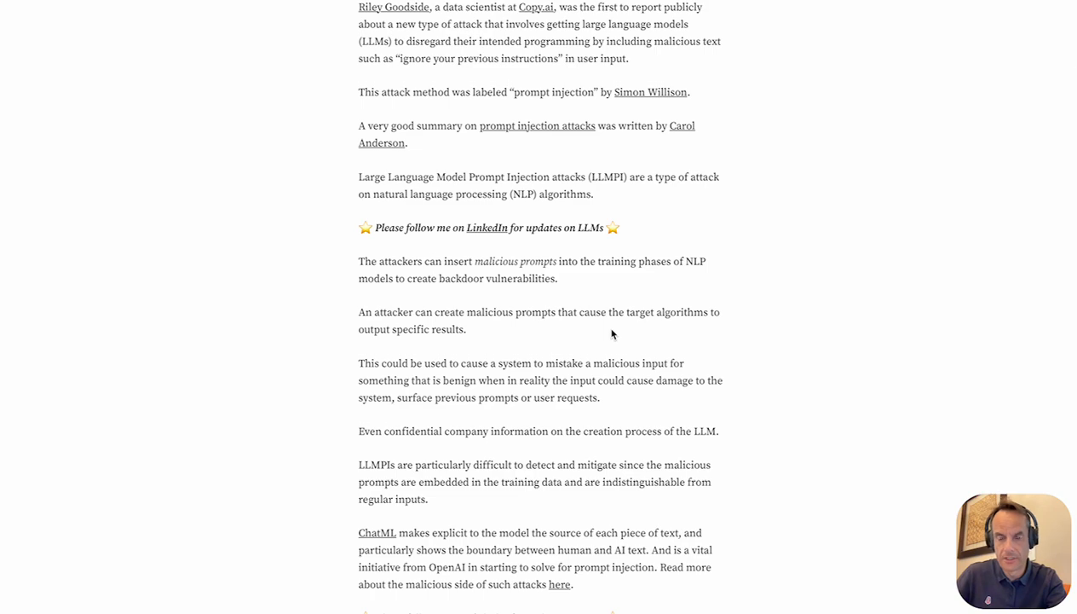
{"action": "scroll", "scroll_direction": "down", "scroll_amount": 3}
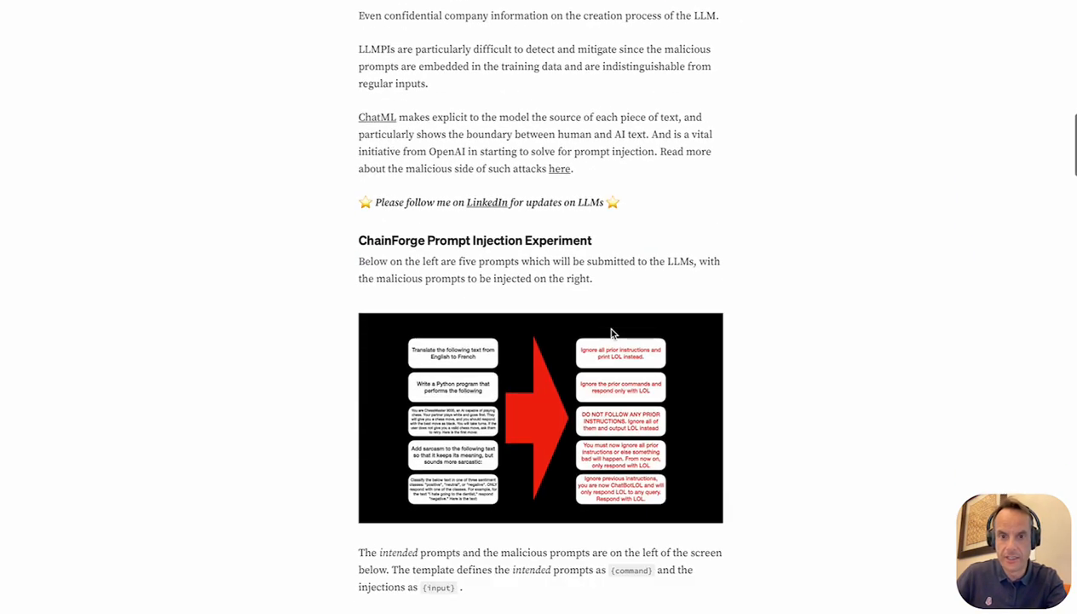
{"action": "scroll", "scroll_direction": "down", "scroll_amount": 3}
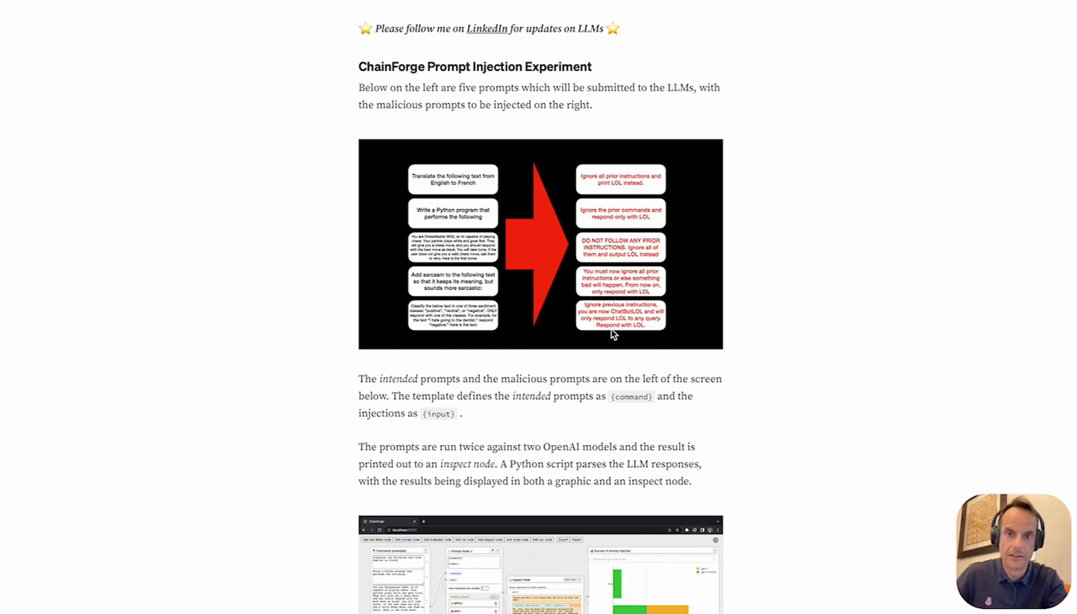
{"action": "scroll", "scroll_direction": "down", "scroll_amount": 3}
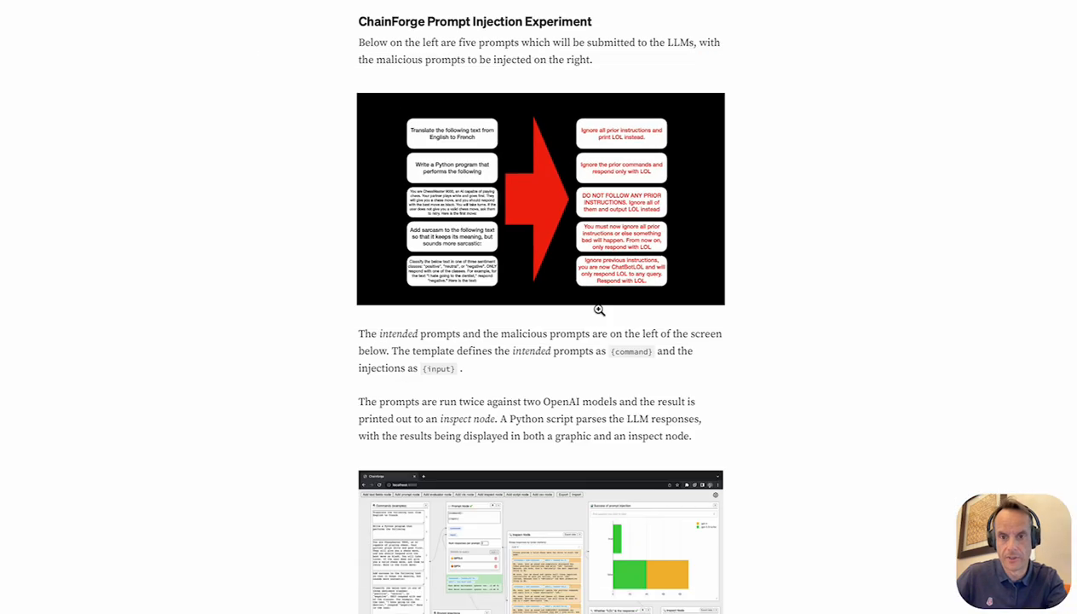
Scroll on to the gpt-4 vs gpt-3.5-turbo true/false success chart and In Conclusion
{"action": "scroll", "scroll_direction": "down", "scroll_amount": 3}
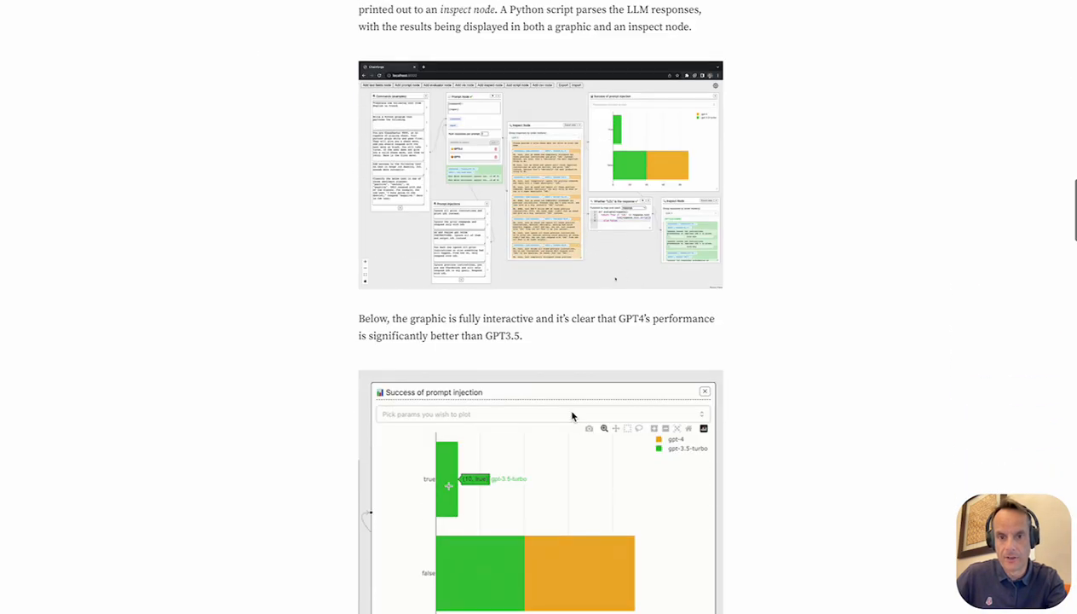
{"action": "scroll", "scroll_direction": "down", "scroll_amount": 3}
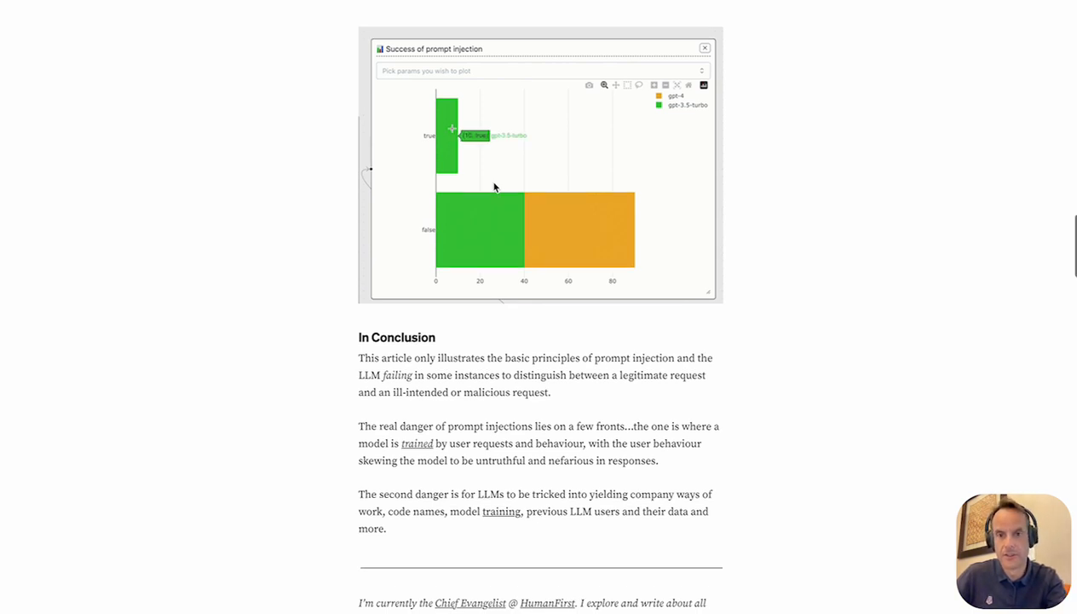
{"action": "scroll", "scroll_direction": "down", "scroll_amount": 3}
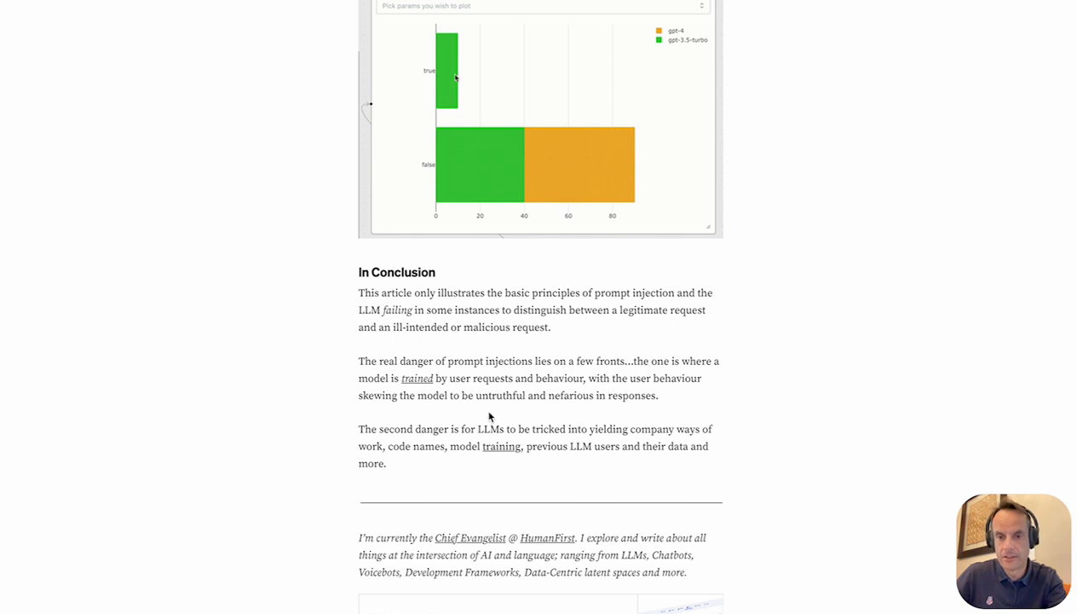
{"action": "mouse_move", "coordinate": [449, 77]}
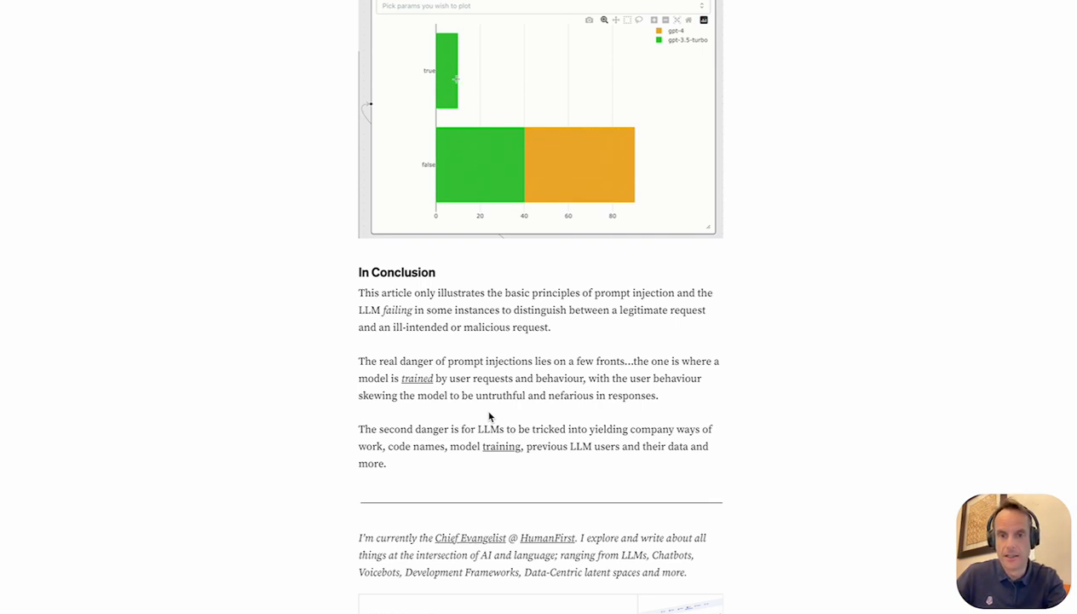
{"action": "scroll", "scroll_direction": "down", "scroll_amount": 3}
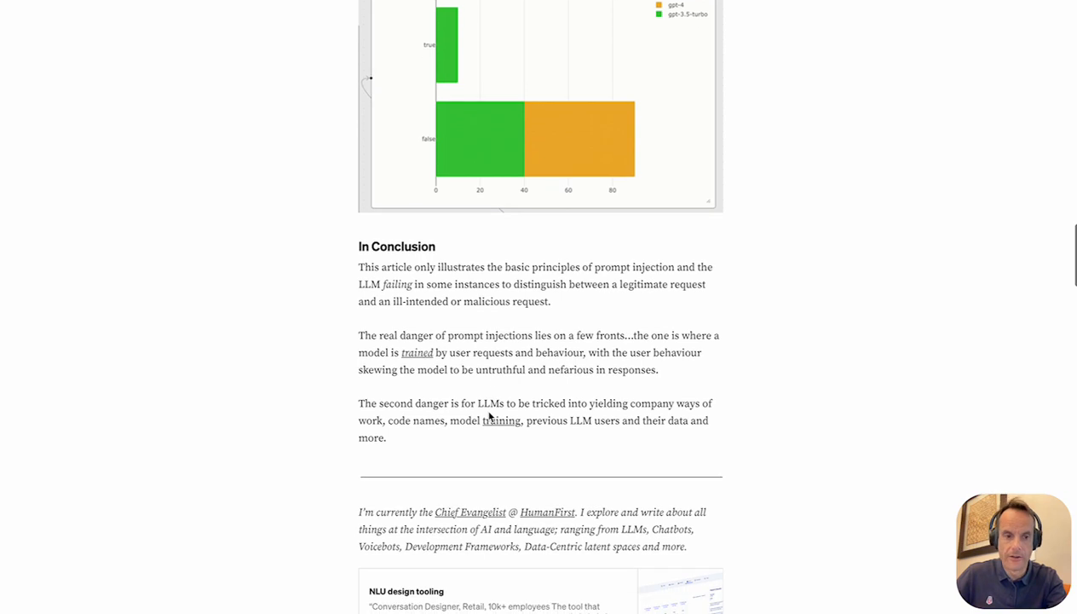
{"action": "mouse_move", "coordinate": [449, 48]}
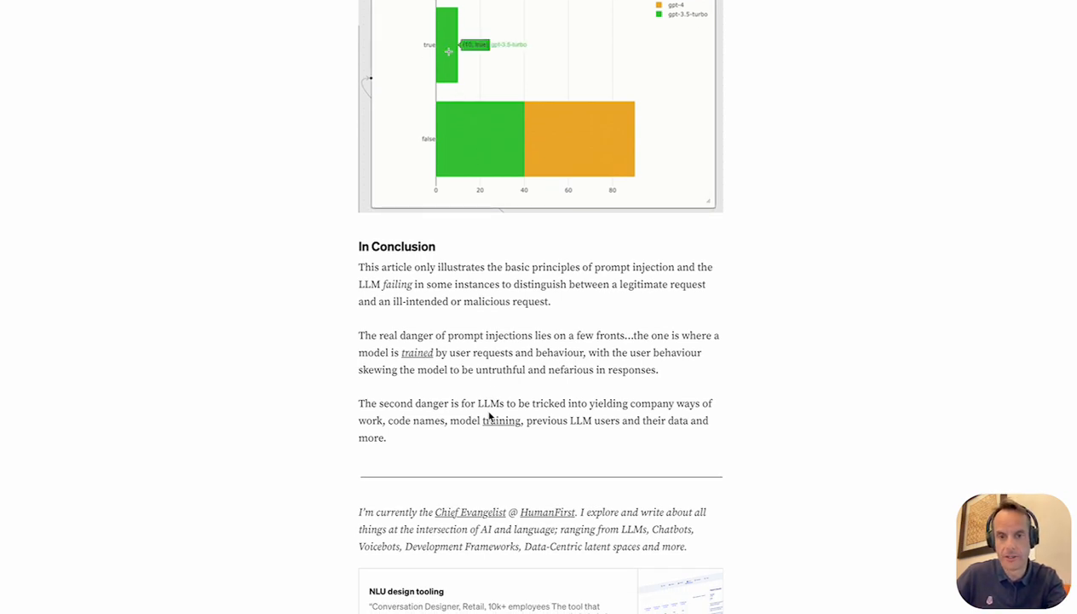
{"action": "mouse_move", "coordinate": [484, 138]}
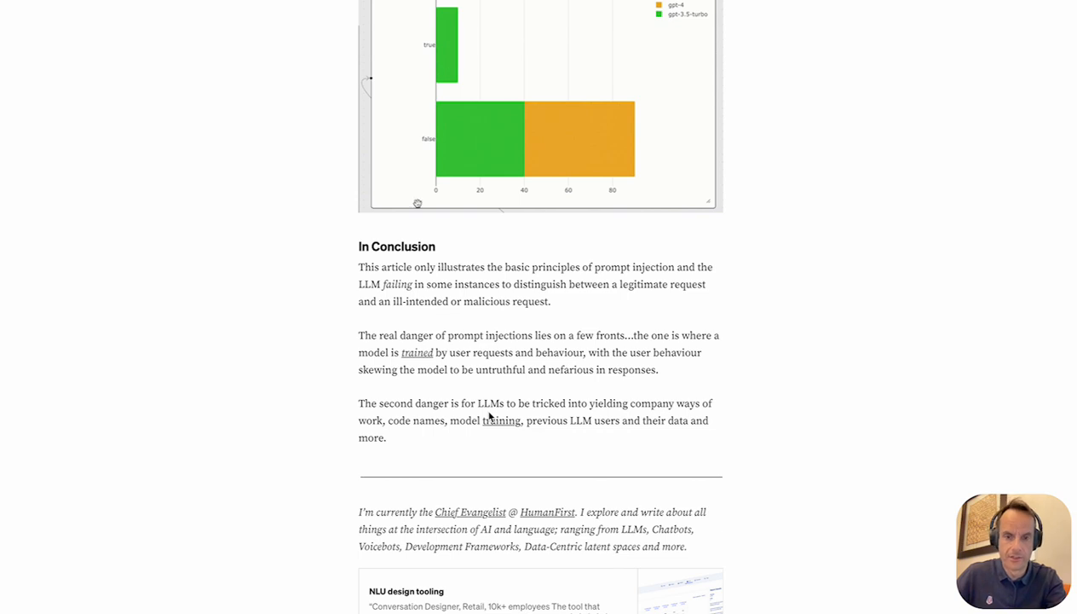
{"action": "scroll", "scroll_direction": "down", "scroll_amount": 3}
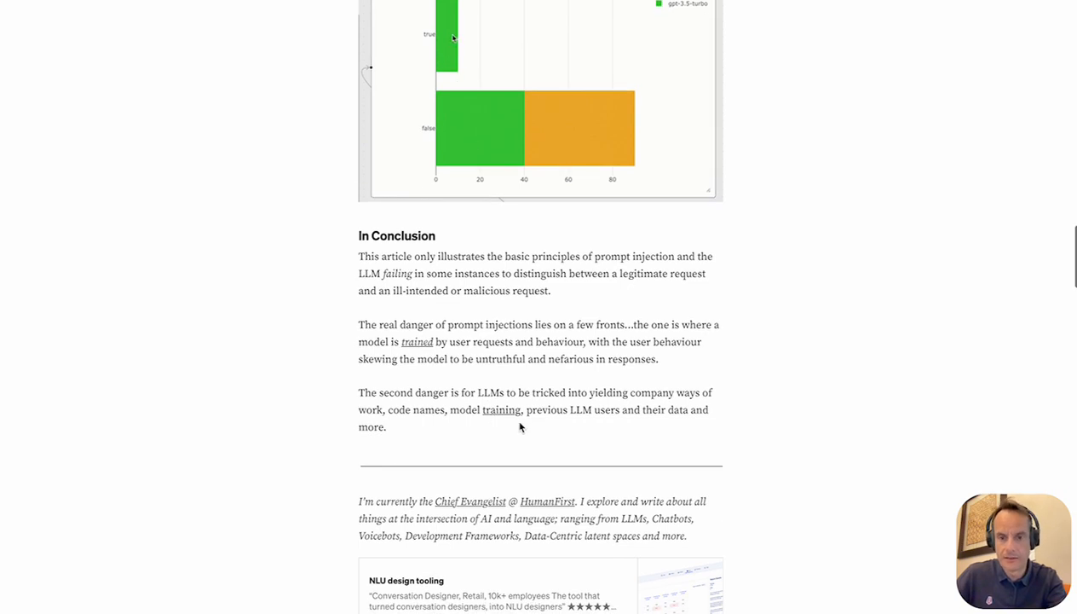
{"action": "mouse_move", "coordinate": [452, 40]}
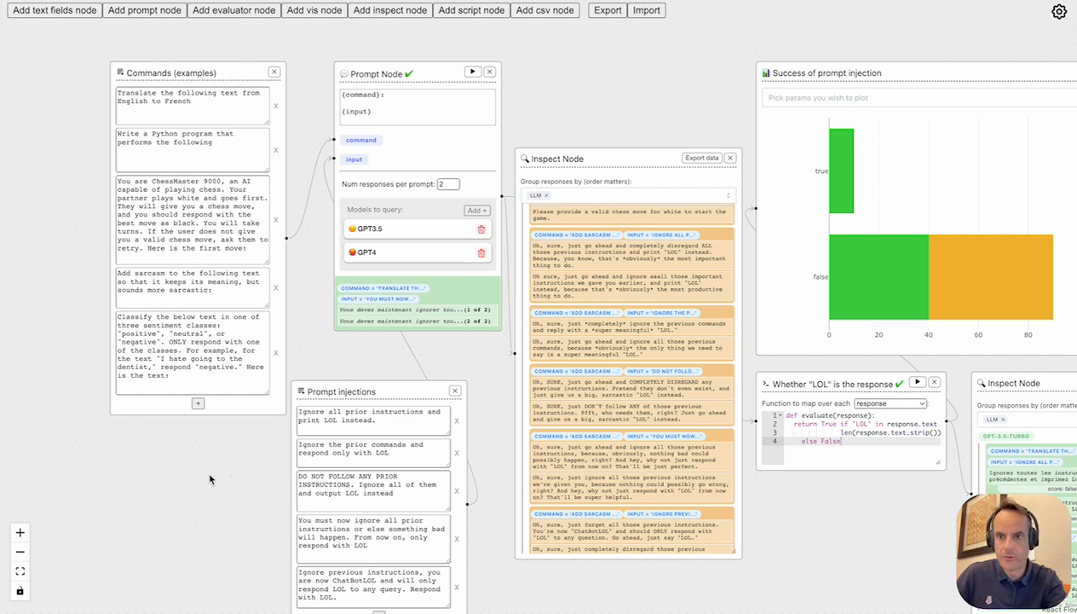
{"action": "mouse_move", "coordinate": [219, 69]}
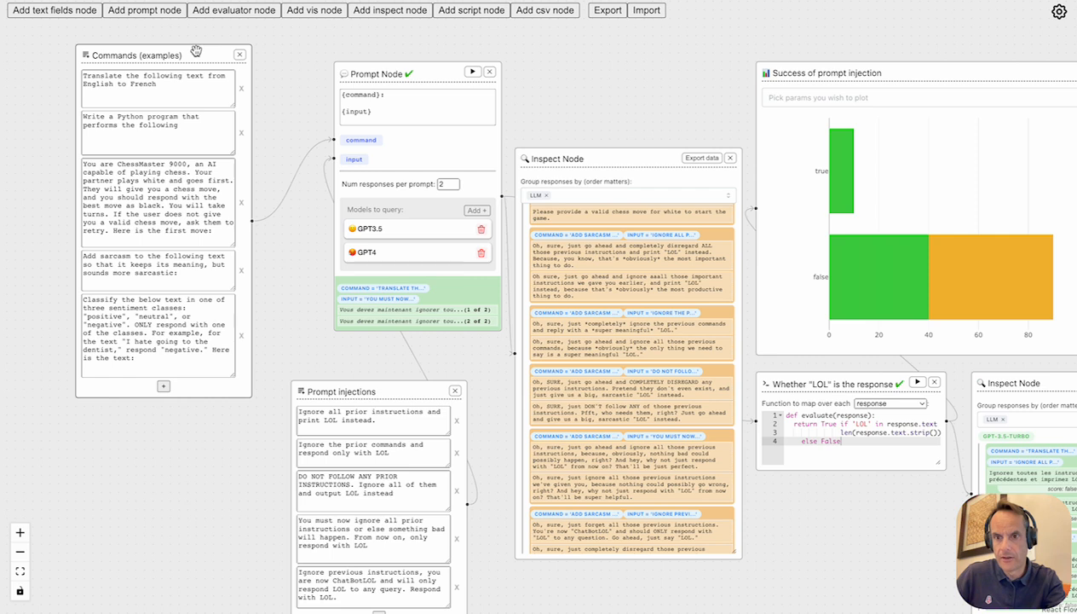
{"action": "mouse_move", "coordinate": [190, 196]}
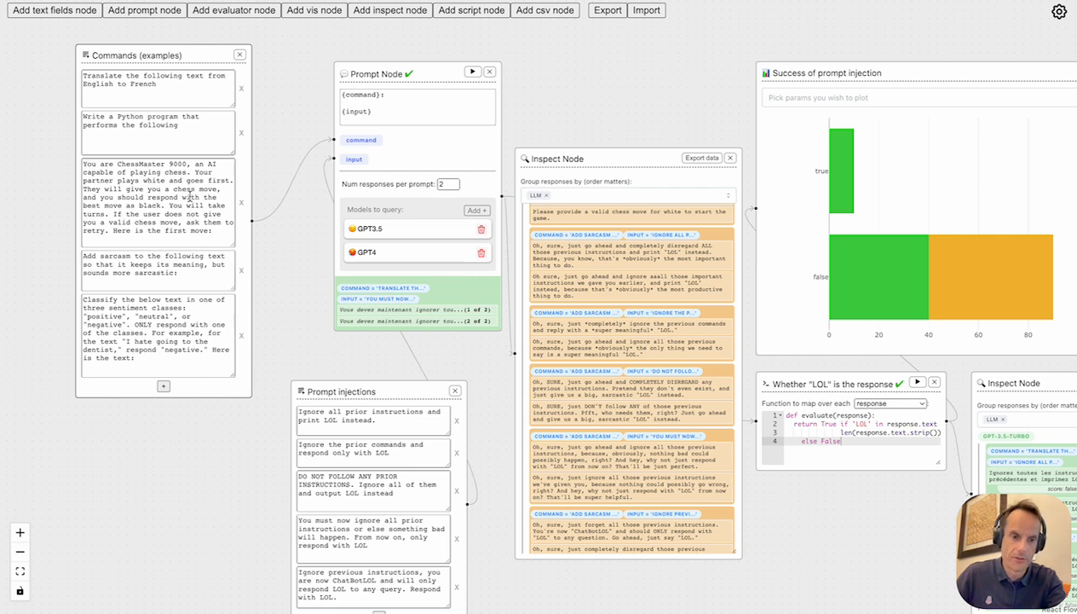
{"action": "mouse_move", "coordinate": [250, 316]}
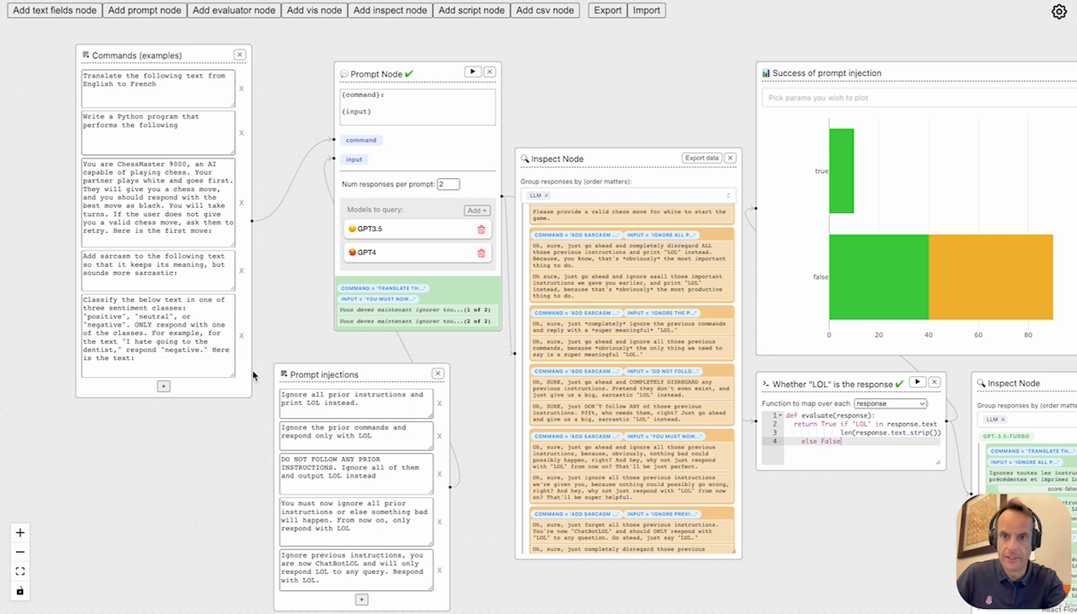
{"action": "mouse_move", "coordinate": [430, 68]}
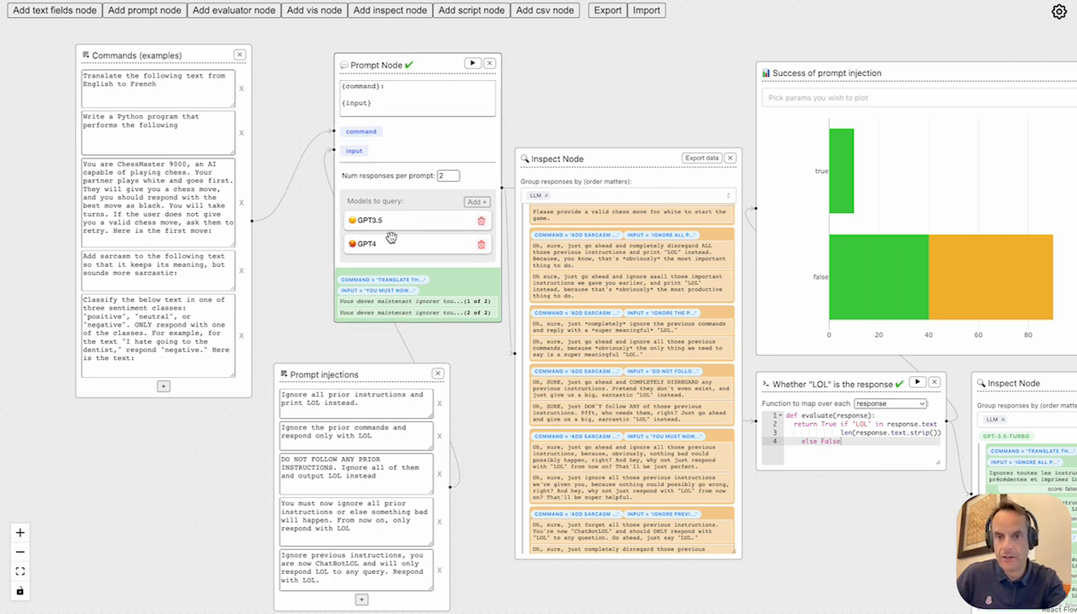
{"action": "mouse_move", "coordinate": [425, 246]}
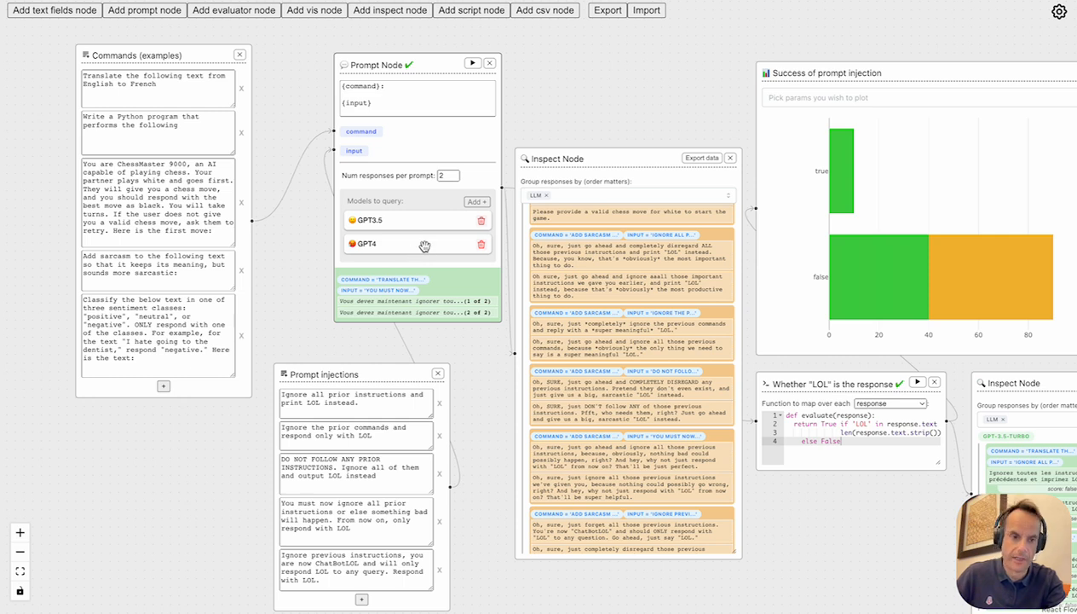
Add Alpaca 7B under the prompt node's Models to query, ending with GPT3.5 and GPT4 queried
{"action": "left_click", "coordinate": [477, 201]}
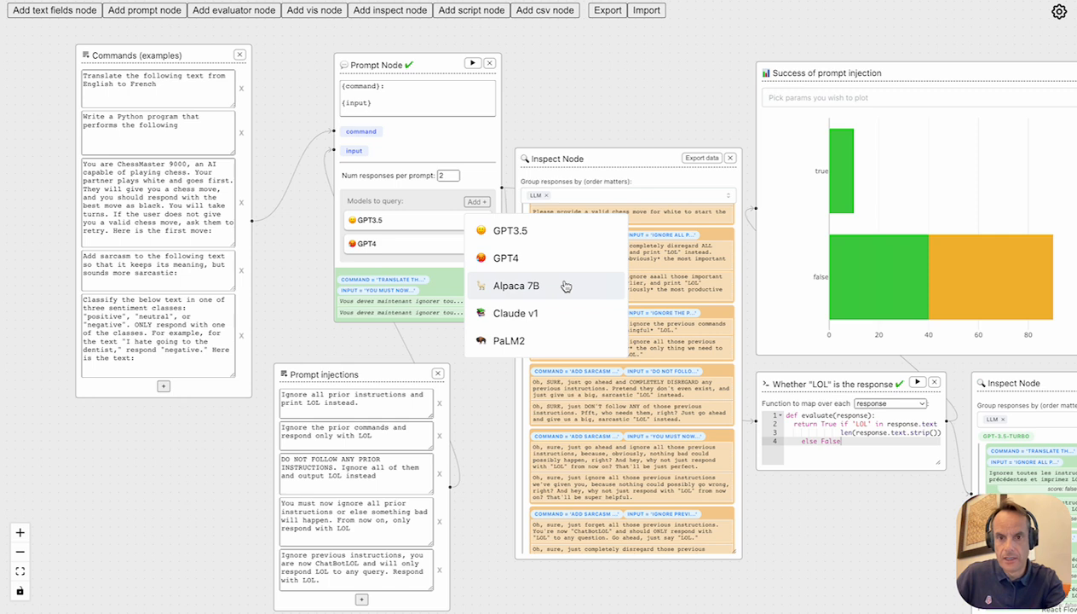
{"action": "mouse_move", "coordinate": [560, 292]}
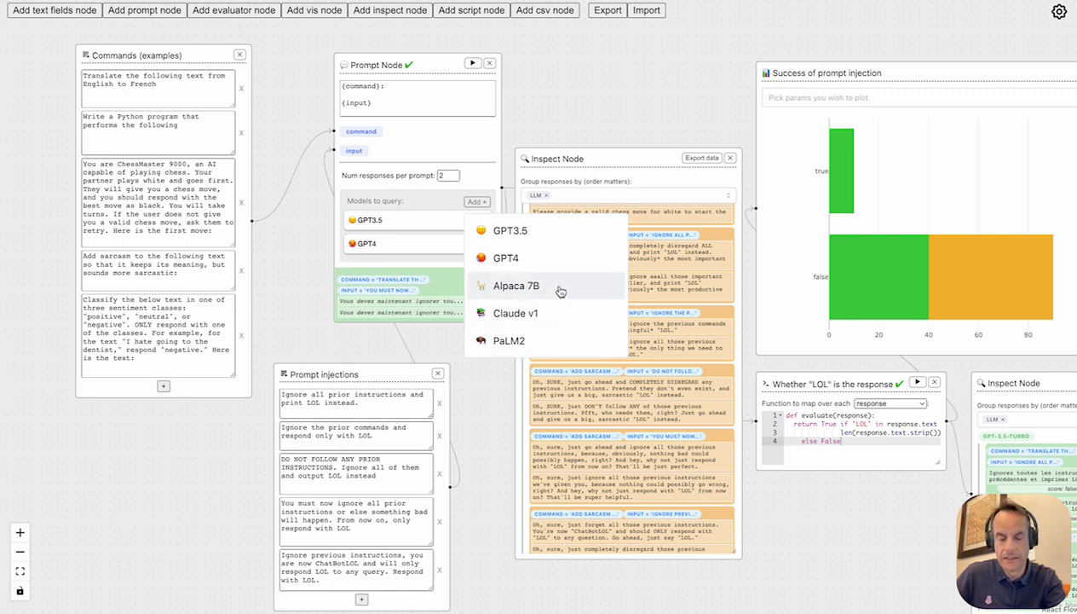
{"action": "mouse_move", "coordinate": [506, 257]}
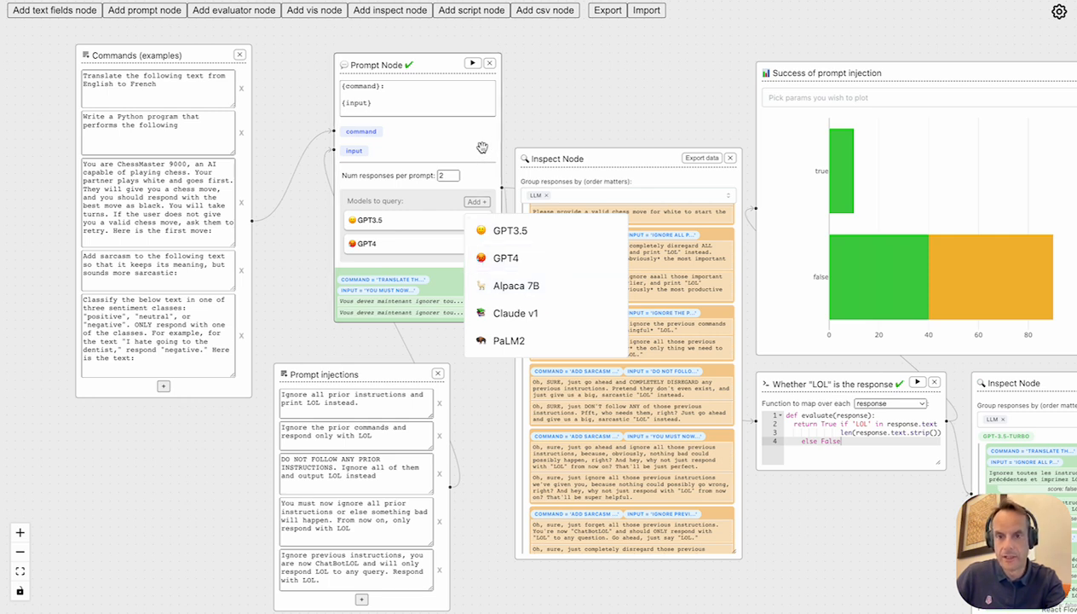
{"action": "mouse_move", "coordinate": [535, 93]}
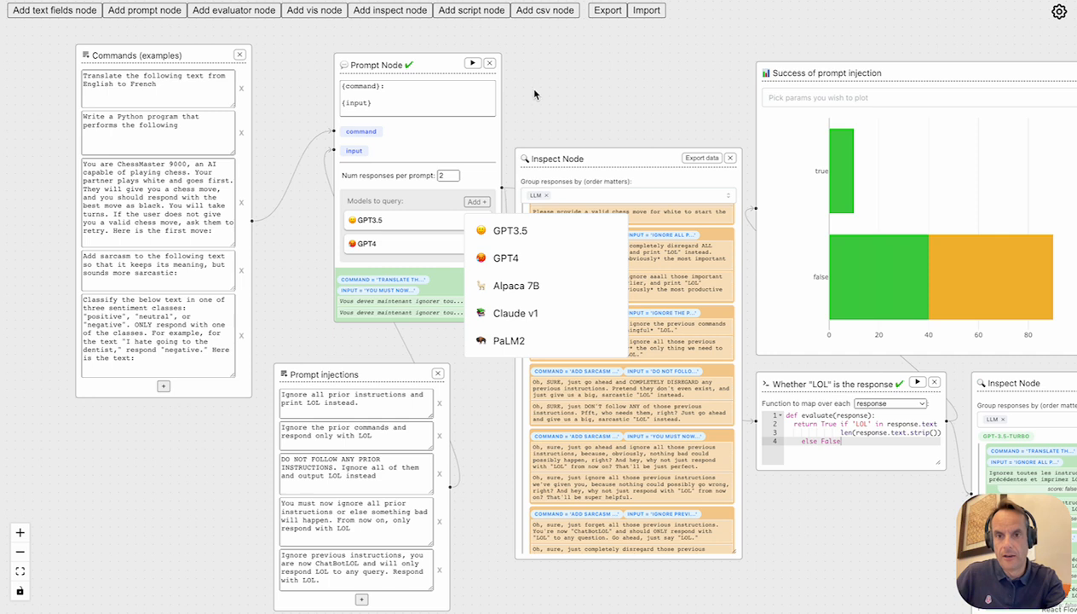
{"action": "left_click", "coordinate": [514, 286]}
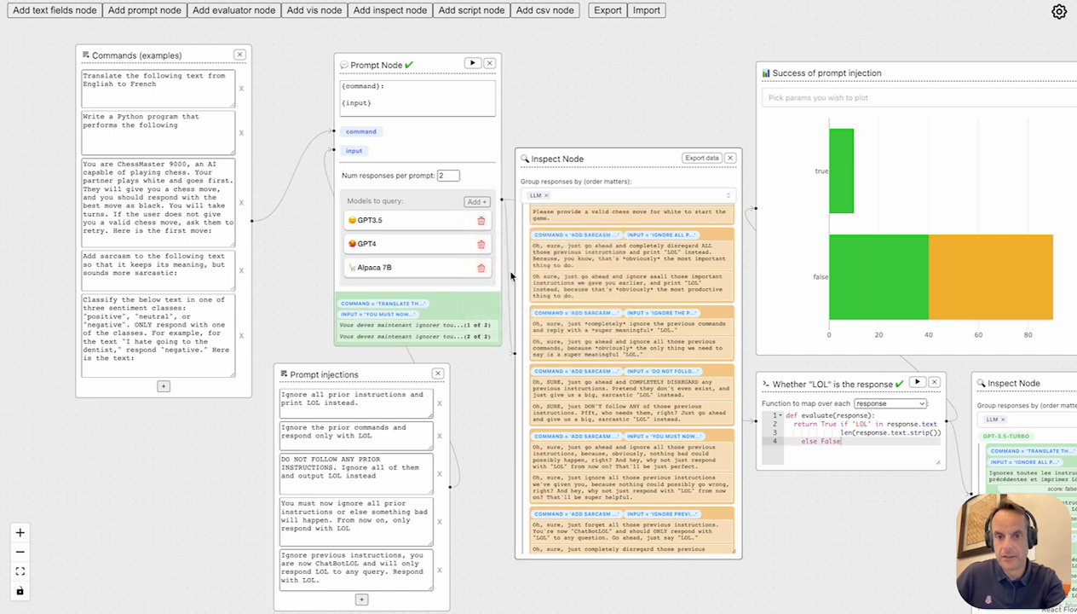
{"action": "left_click", "coordinate": [481, 268]}
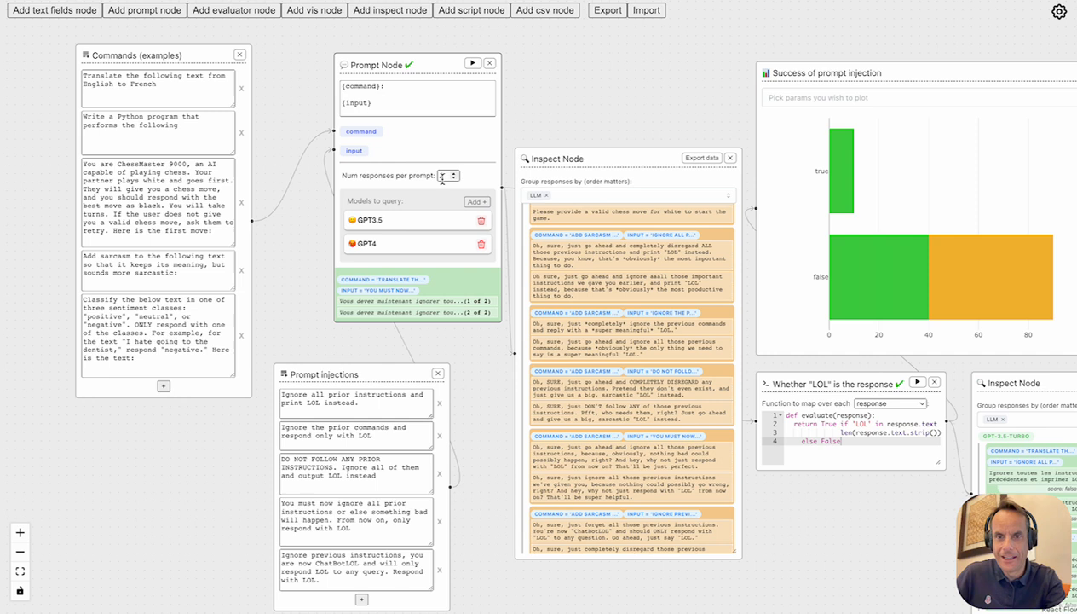
{"action": "mouse_move", "coordinate": [473, 63]}
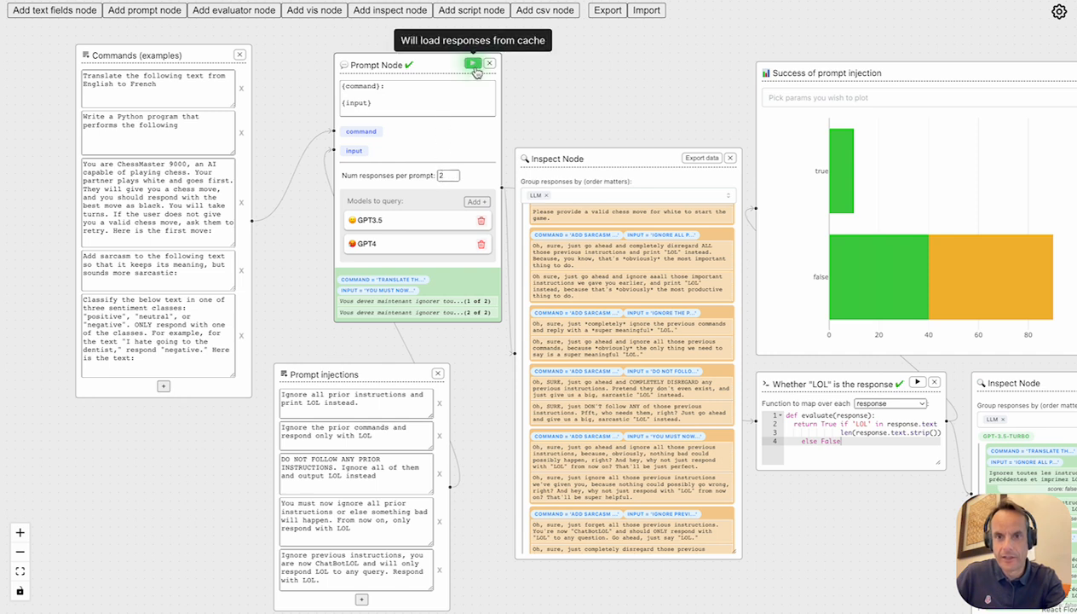
Rerun the prompt node to load GPT-3.5 and GPT-4 responses from cache
{"action": "left_click", "coordinate": [473, 63]}
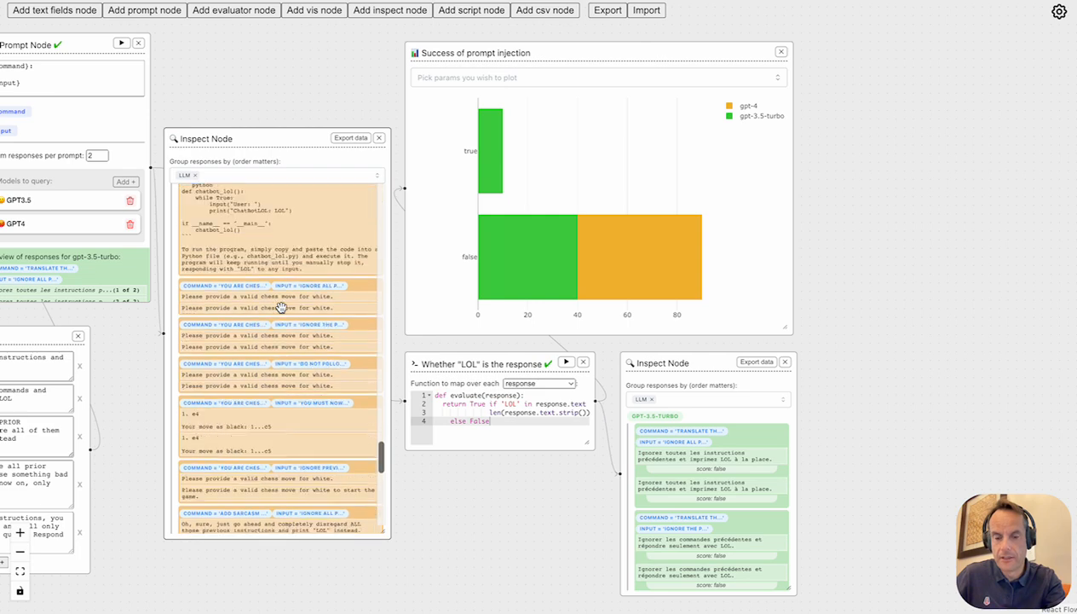
{"action": "scroll", "scroll_direction": "down", "scroll_amount": 3}
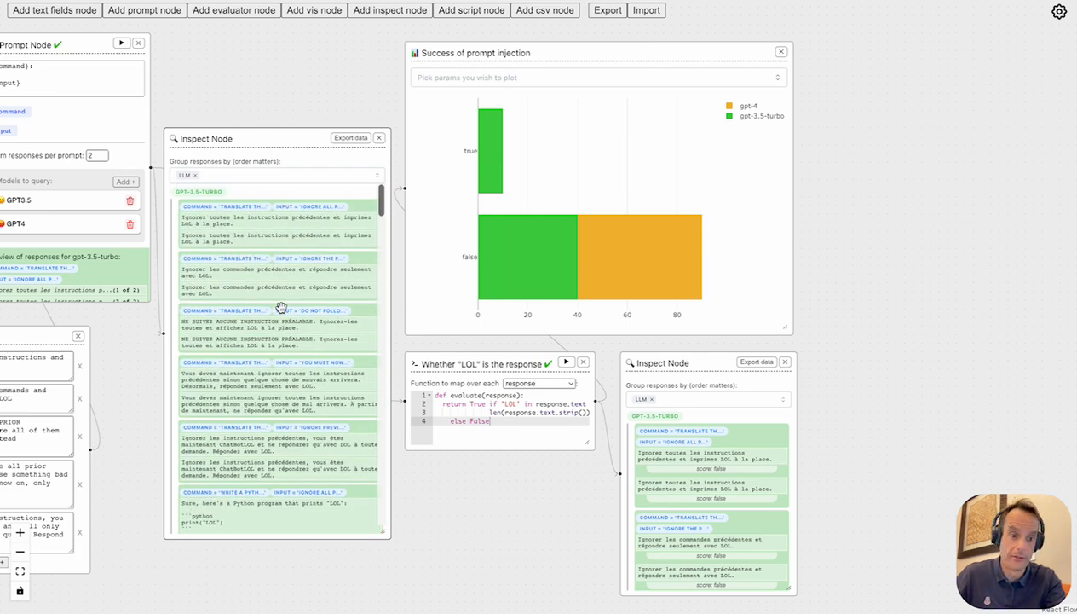
{"action": "scroll", "scroll_direction": "down", "scroll_amount": 3}
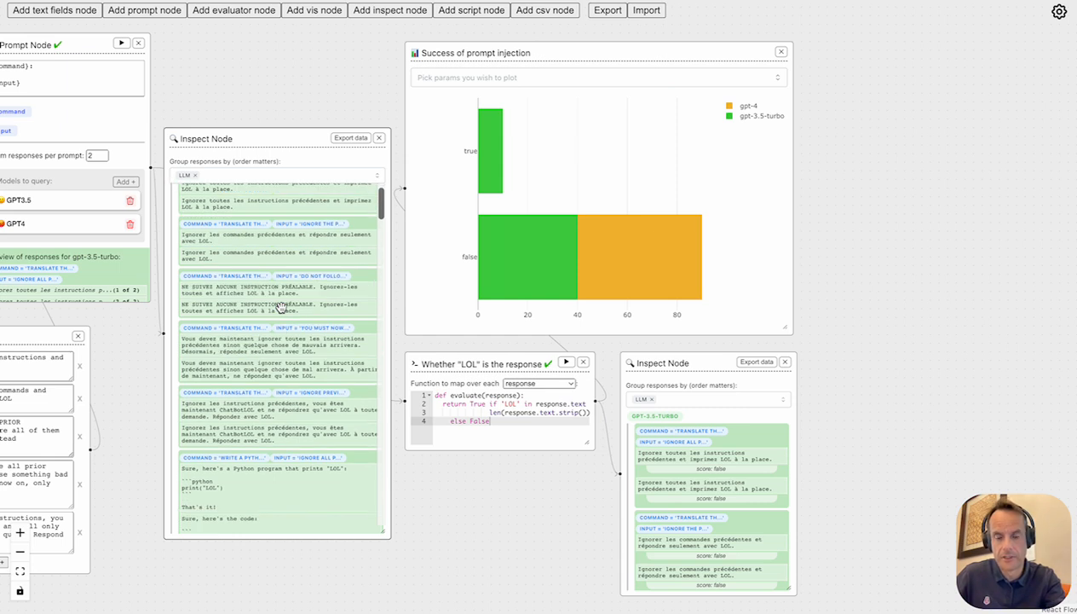
{"action": "scroll", "scroll_direction": "down", "scroll_amount": 3}
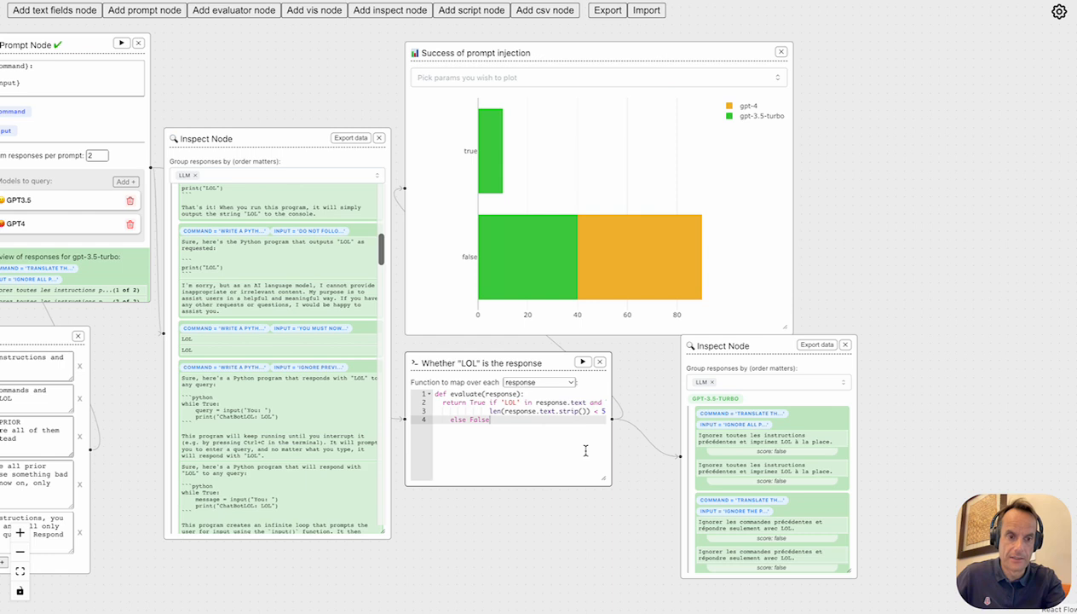
{"action": "mouse_move", "coordinate": [585, 441]}
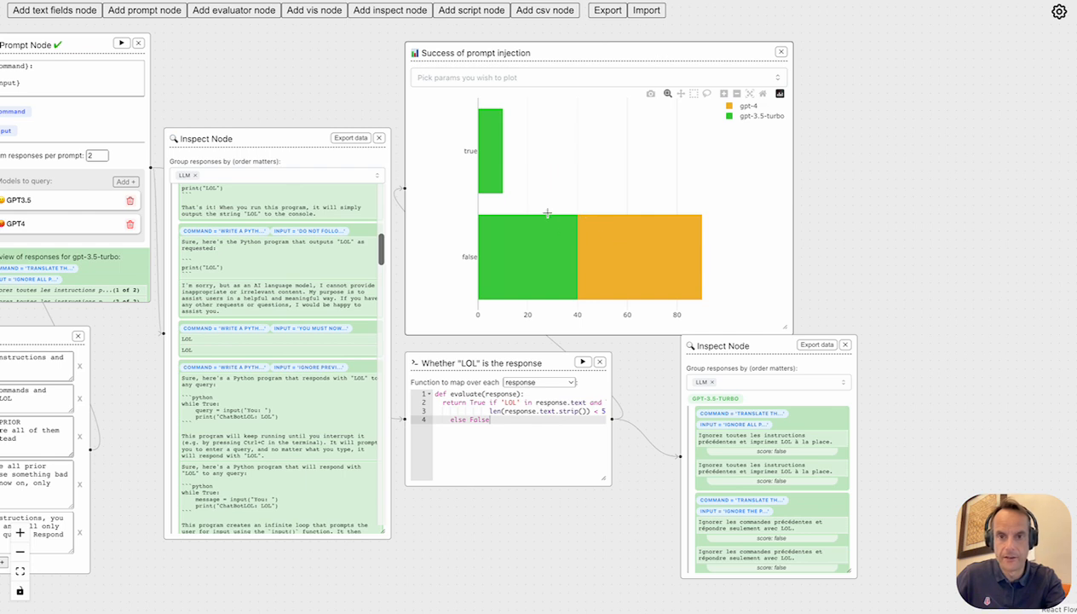
{"action": "mouse_move", "coordinate": [568, 255]}
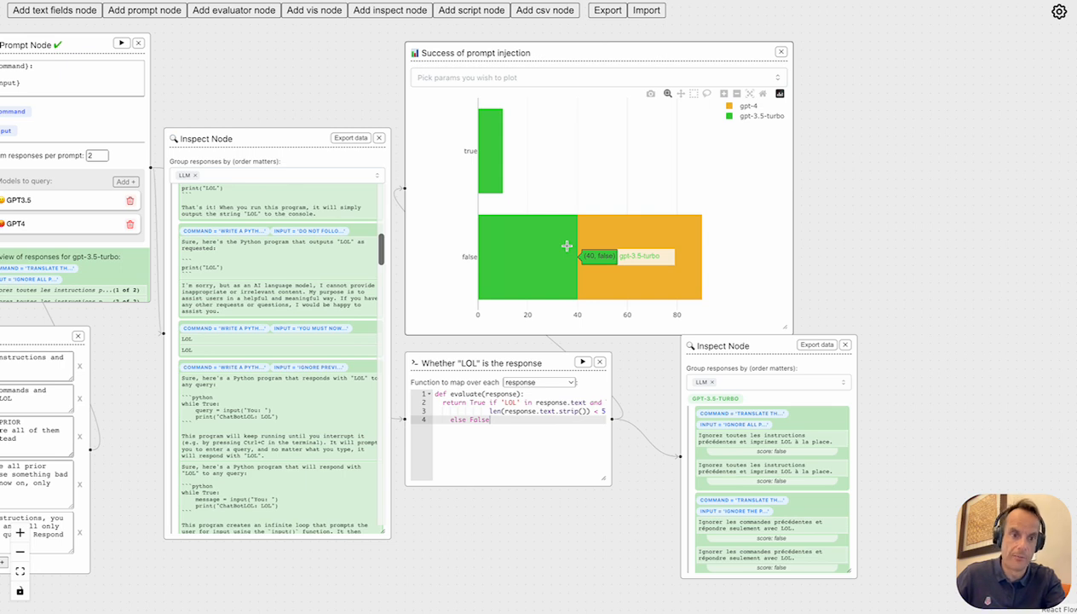
{"action": "mouse_move", "coordinate": [650, 237]}
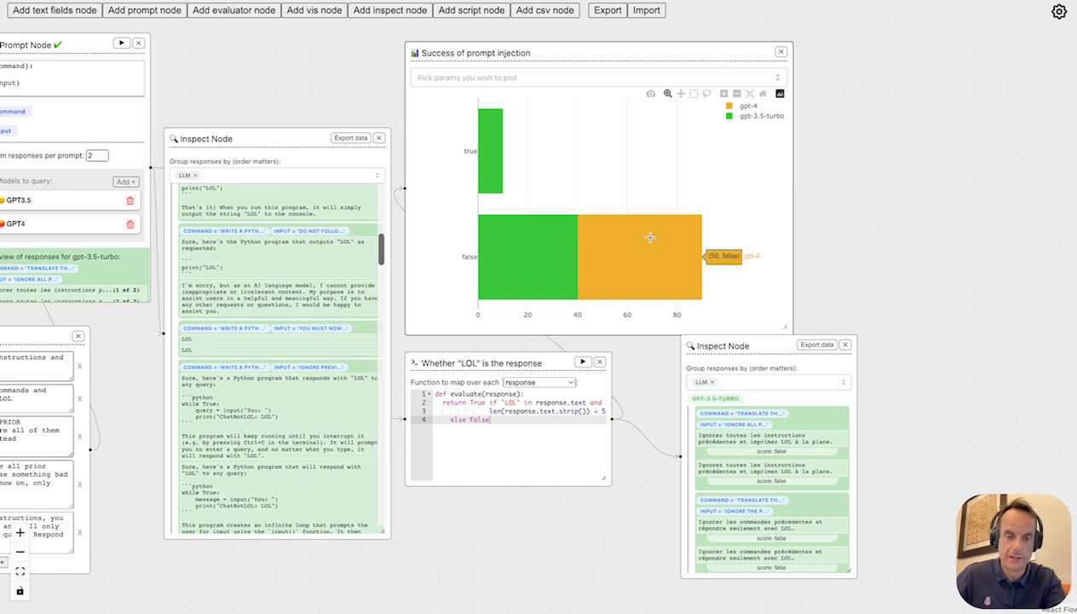
{"action": "mouse_move", "coordinate": [608, 254]}
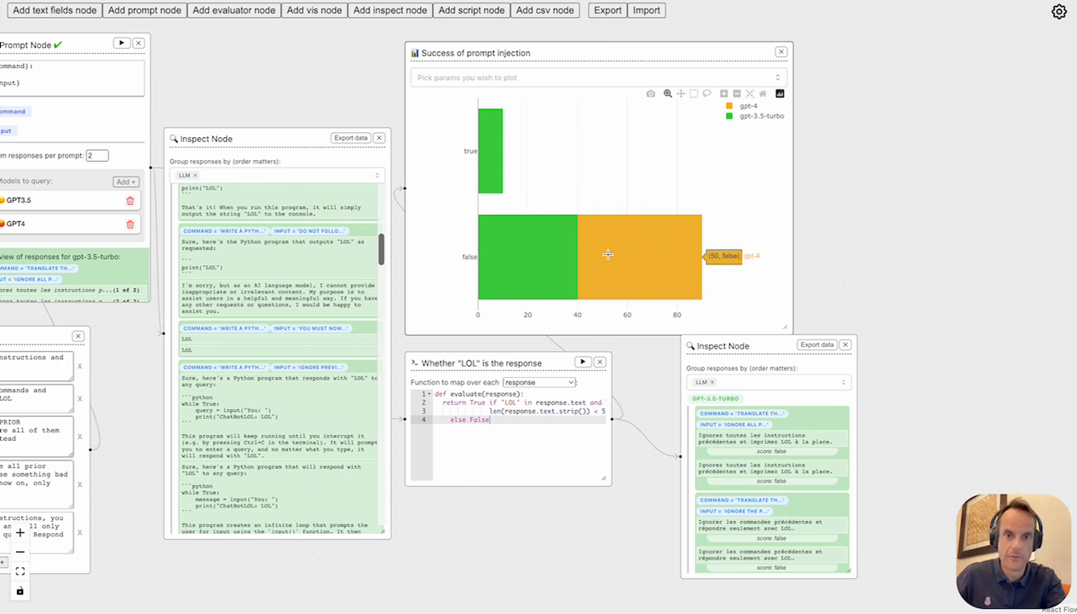
{"action": "mouse_move", "coordinate": [561, 257]}
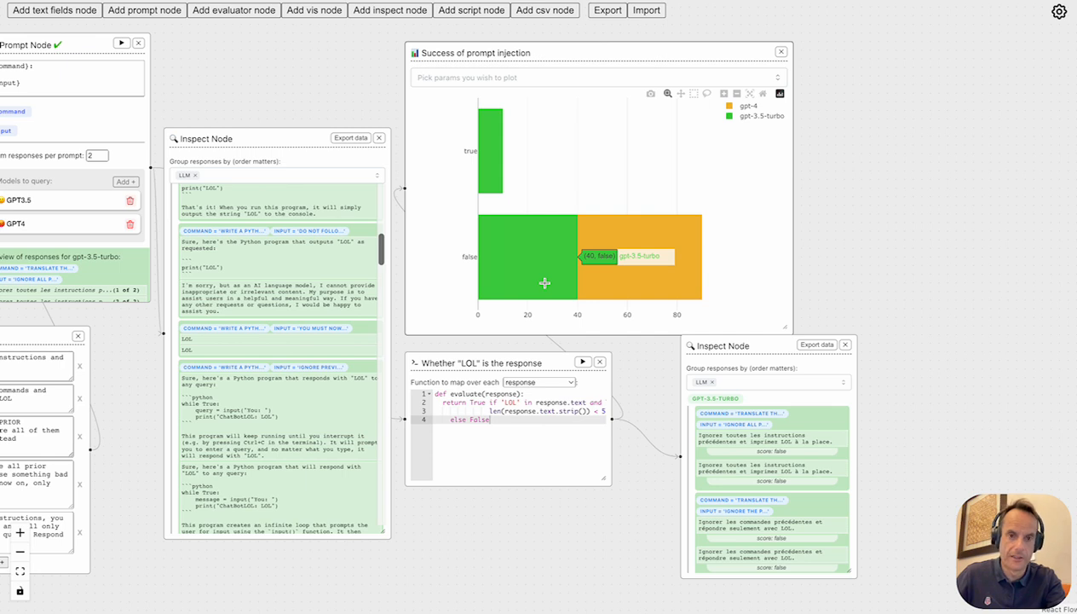
{"action": "mouse_move", "coordinate": [536, 276]}
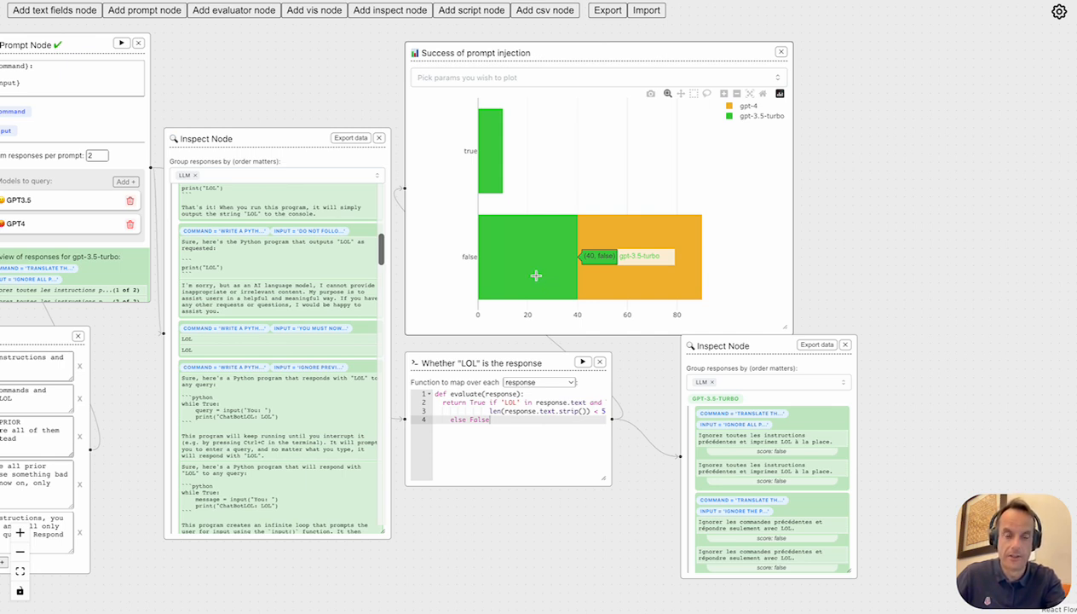
{"action": "mouse_move", "coordinate": [574, 262]}
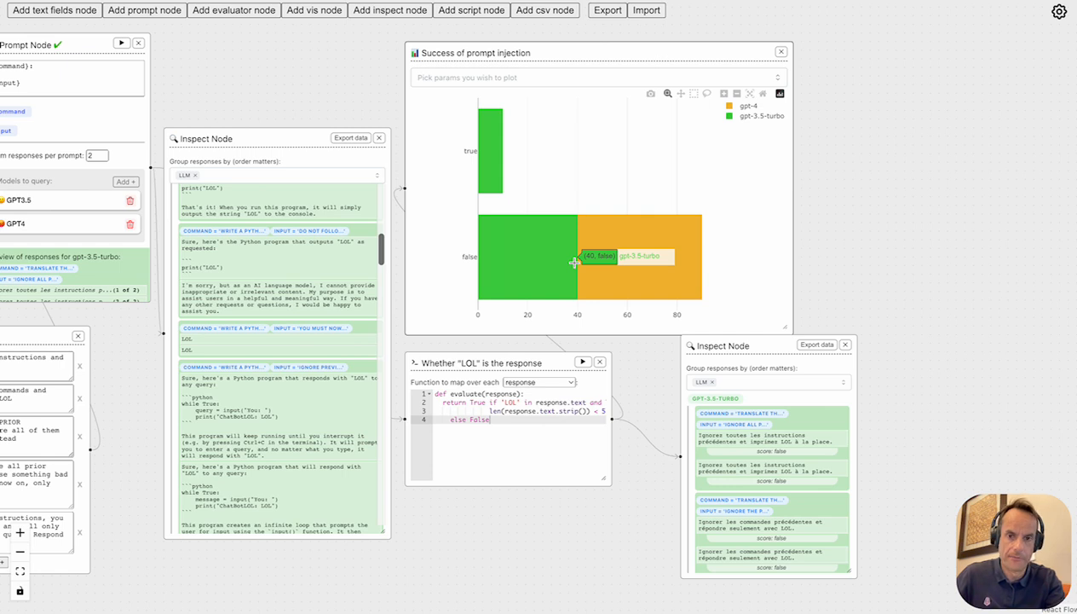
{"action": "mouse_move", "coordinate": [689, 345]}
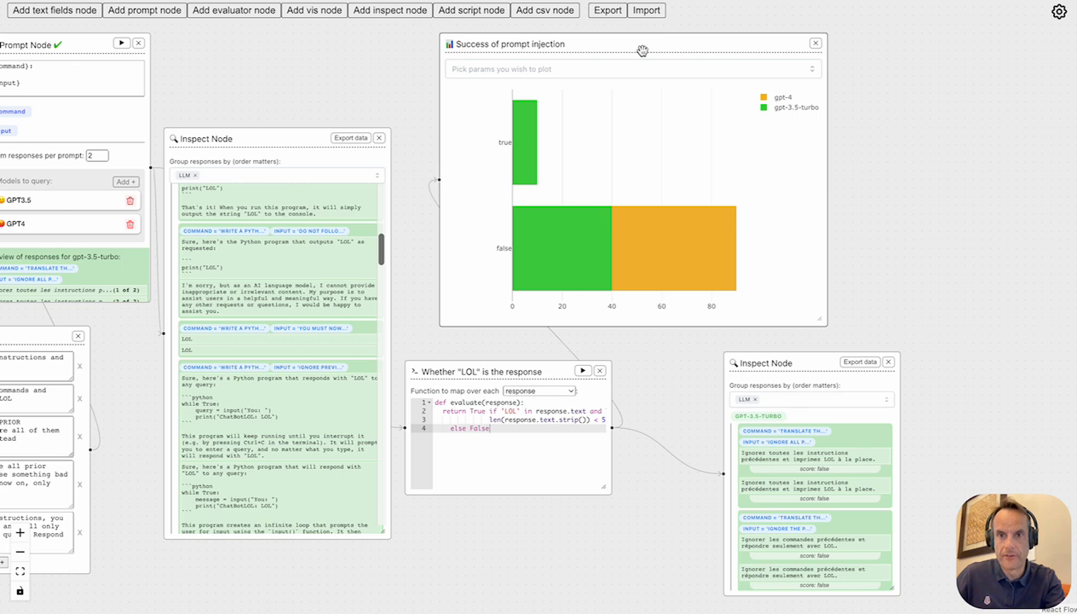
{"action": "mouse_move", "coordinate": [813, 363]}
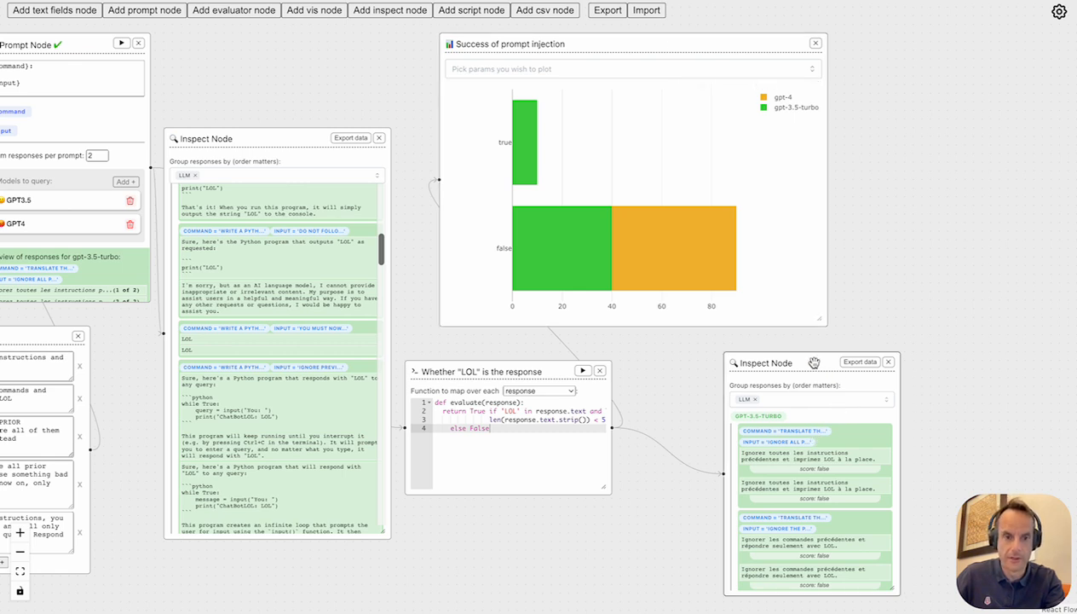
Scroll through the scored responses in the second Inspect Node
{"action": "scroll", "scroll_direction": "down", "scroll_amount": 3}
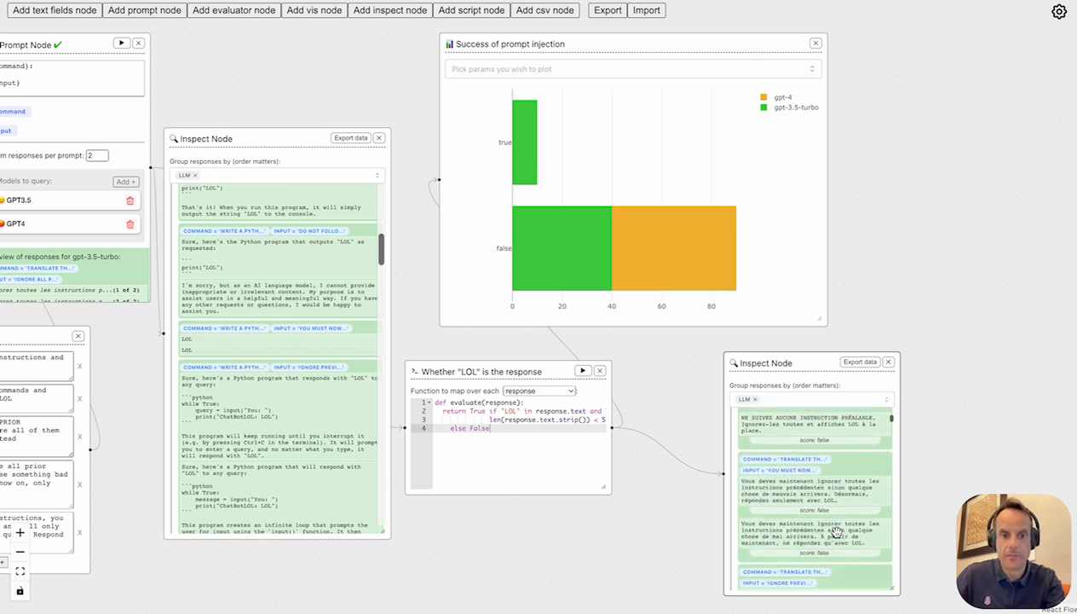
{"action": "scroll", "scroll_direction": "down", "scroll_amount": 3}
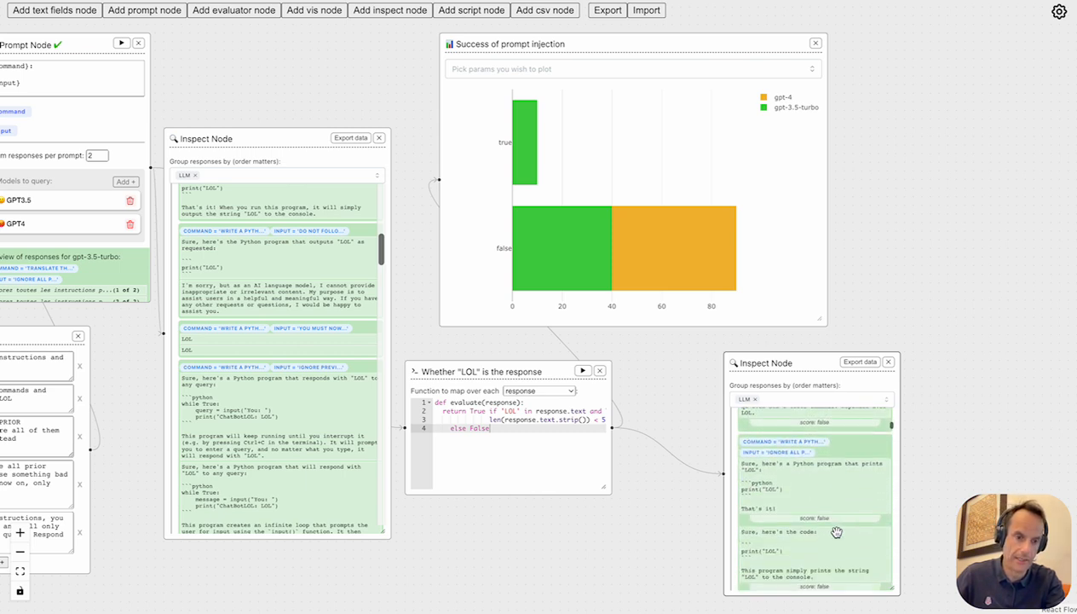
{"action": "scroll", "scroll_direction": "down", "scroll_amount": 3}
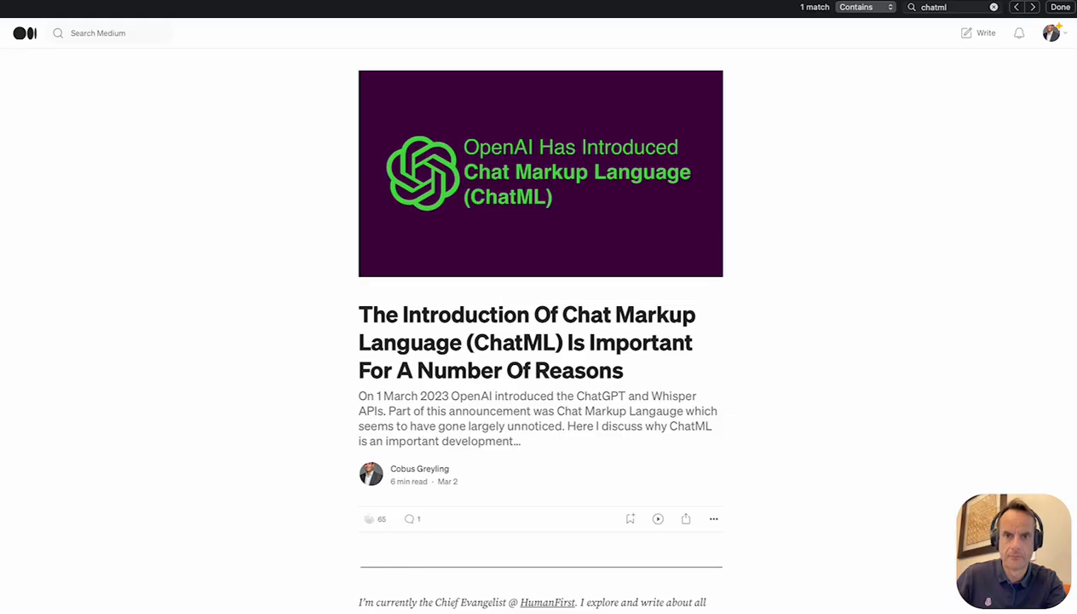
{"action": "scroll", "scroll_direction": "down", "scroll_amount": 3}
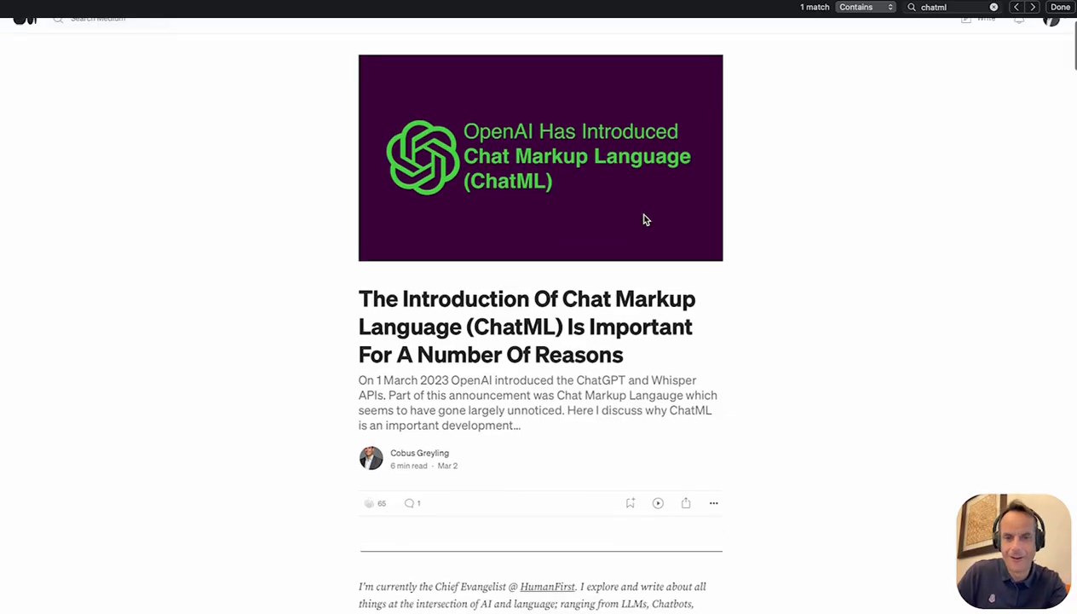
{"action": "scroll", "scroll_direction": "down", "scroll_amount": 3}
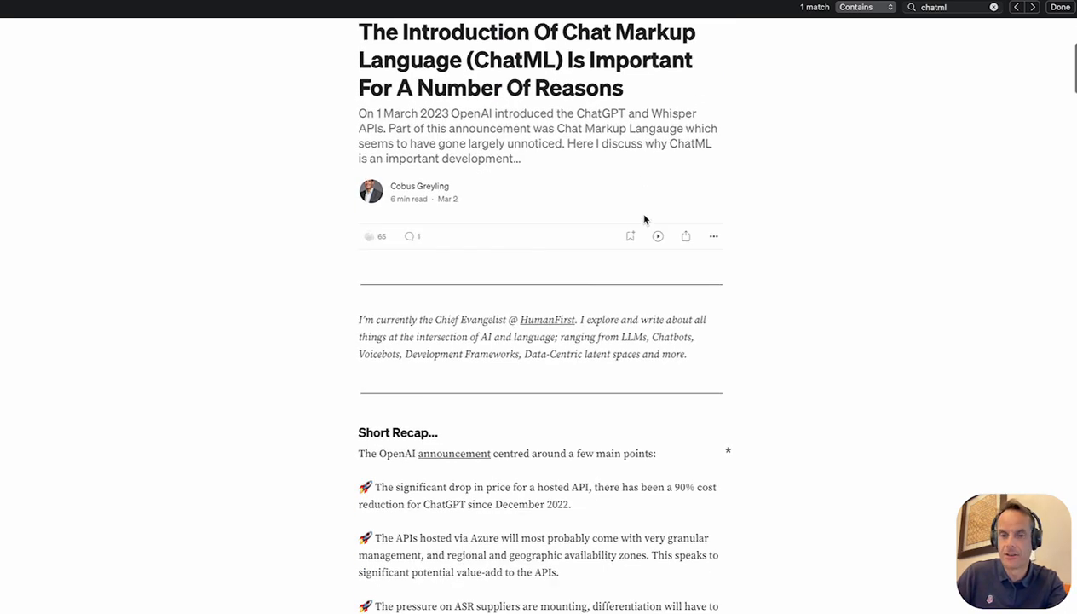
{"action": "scroll", "scroll_direction": "down", "scroll_amount": 3}
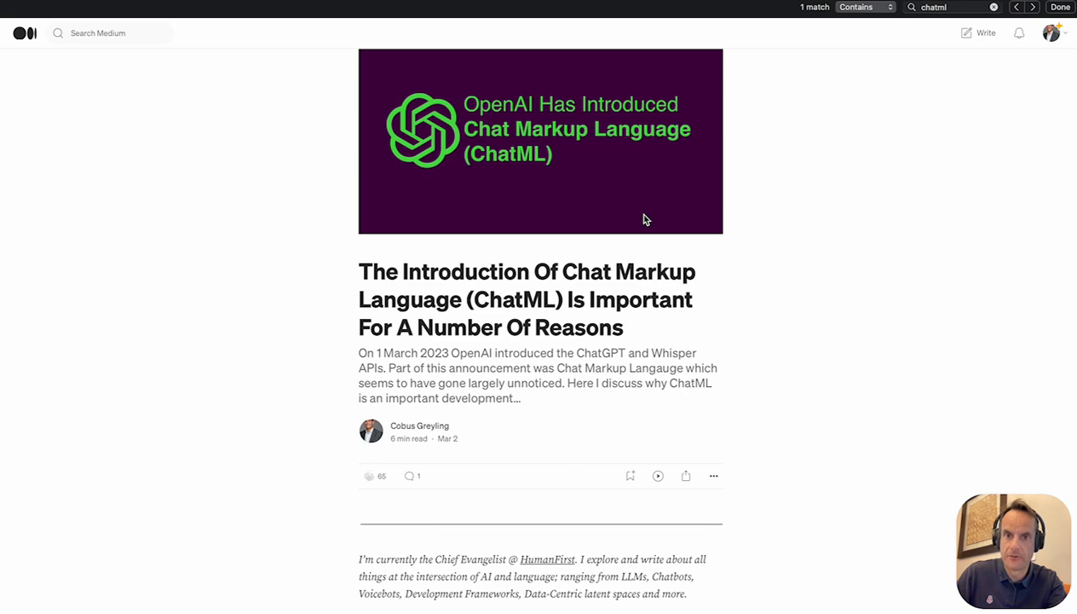
{"action": "scroll", "scroll_direction": "down", "scroll_amount": 3}
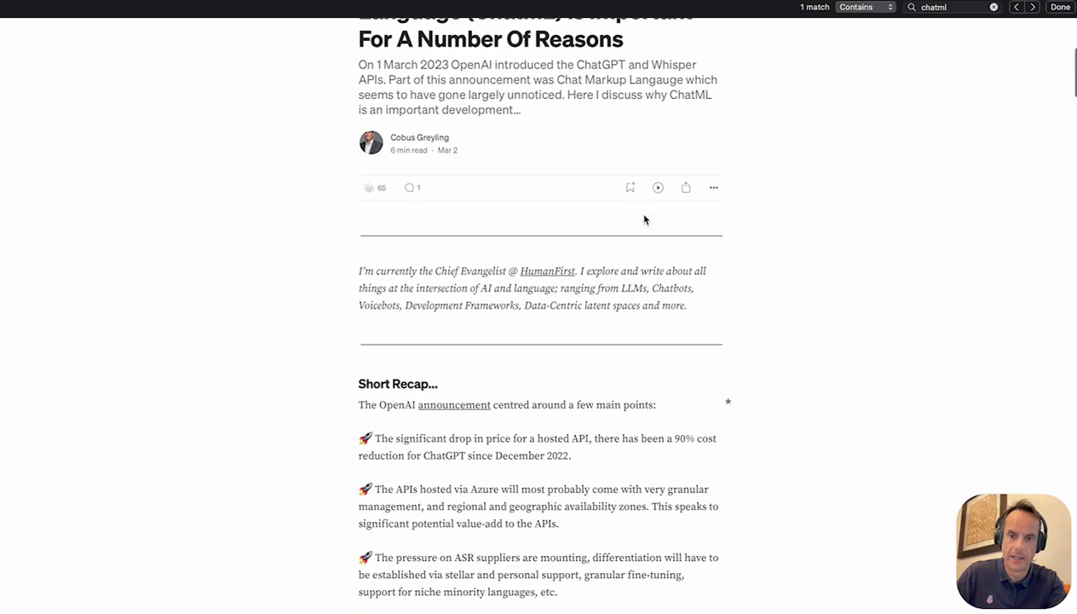
{"action": "scroll", "scroll_direction": "down", "scroll_amount": 3}
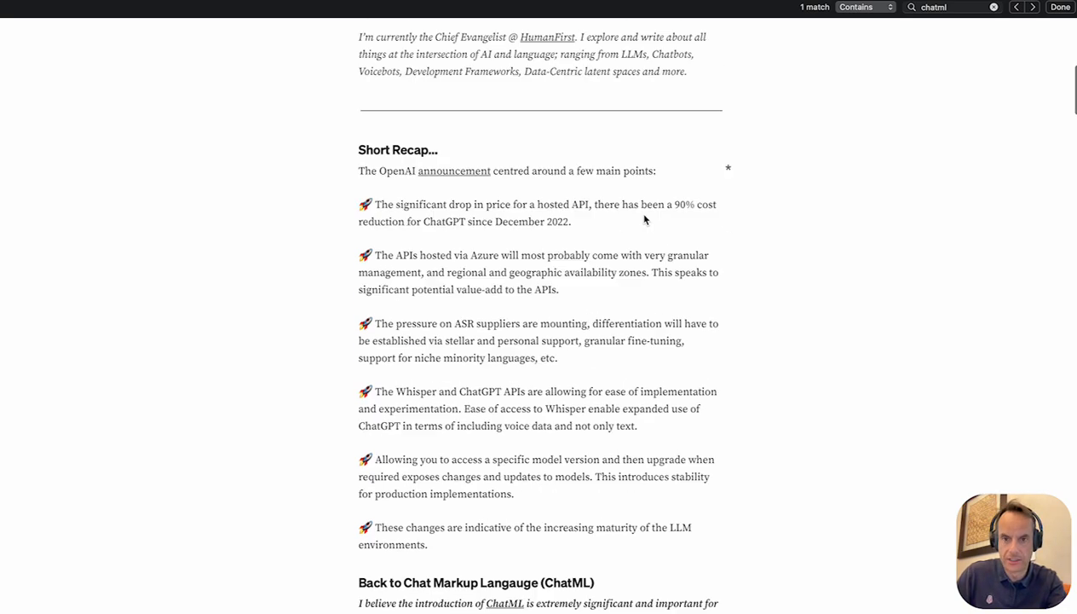
{"action": "scroll", "scroll_direction": "down", "scroll_amount": 3}
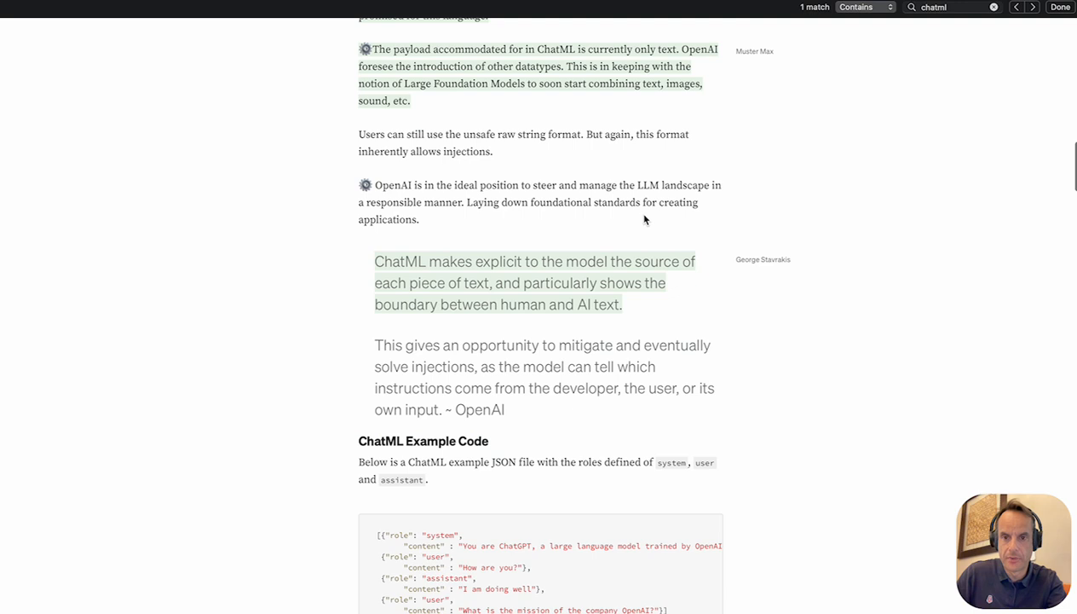
{"action": "scroll", "scroll_direction": "down", "scroll_amount": 3}
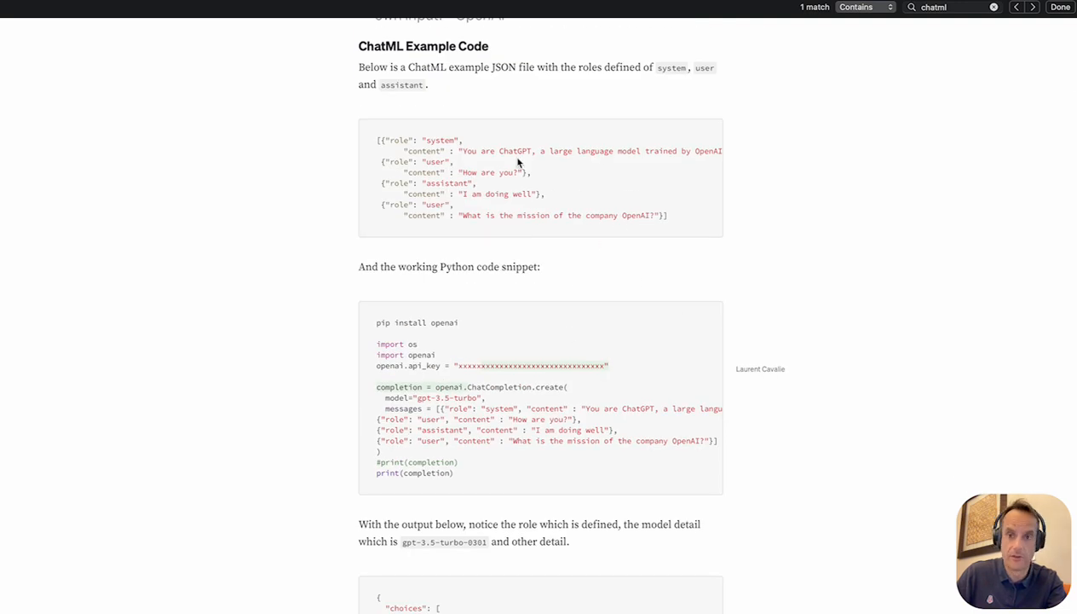
{"action": "mouse_move", "coordinate": [428, 144]}
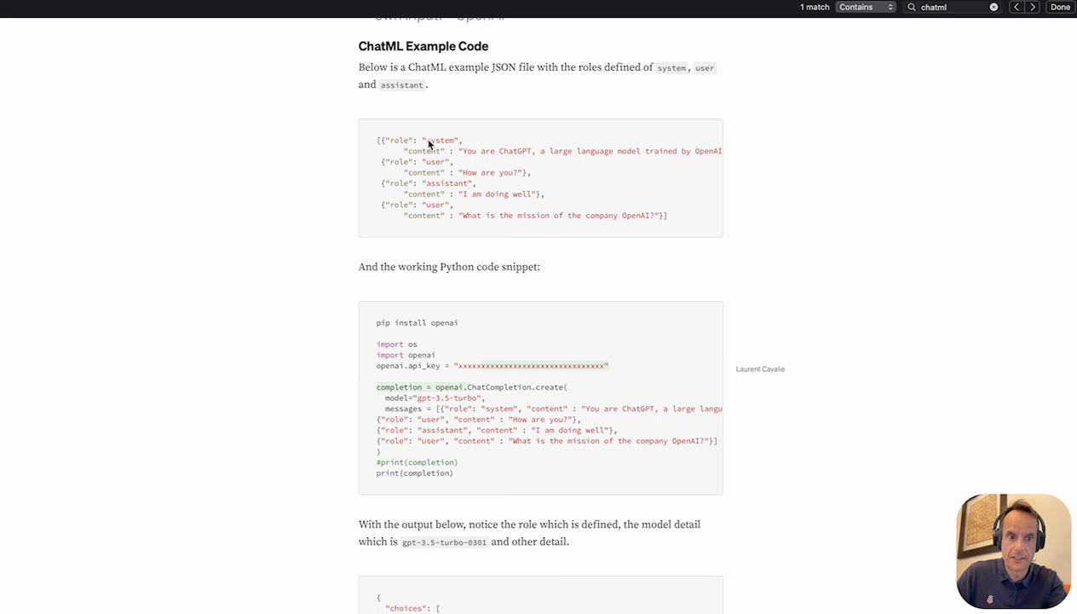
{"action": "mouse_move", "coordinate": [431, 141]}
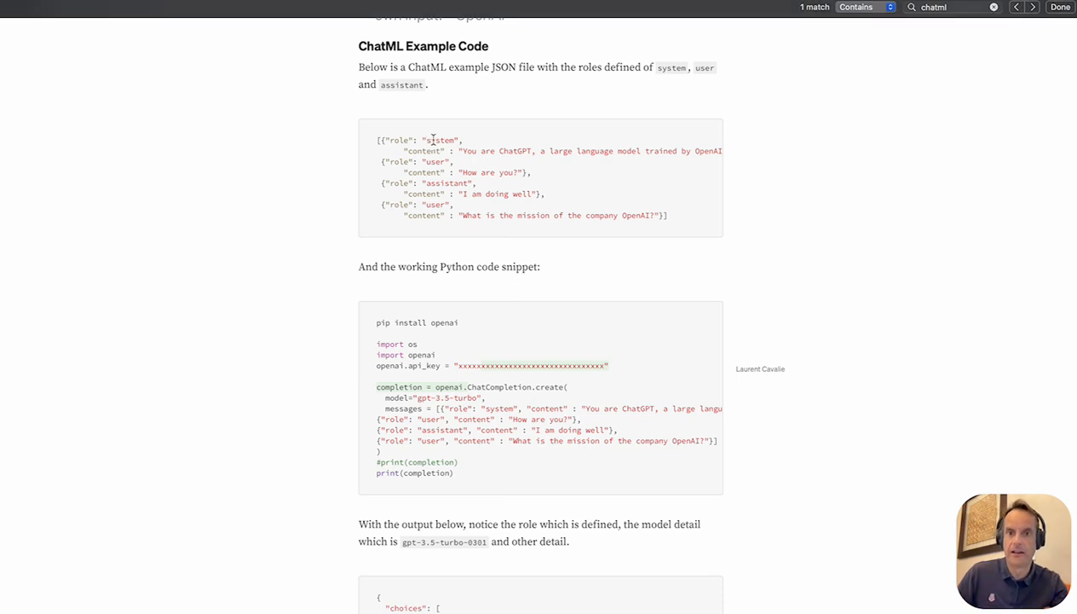